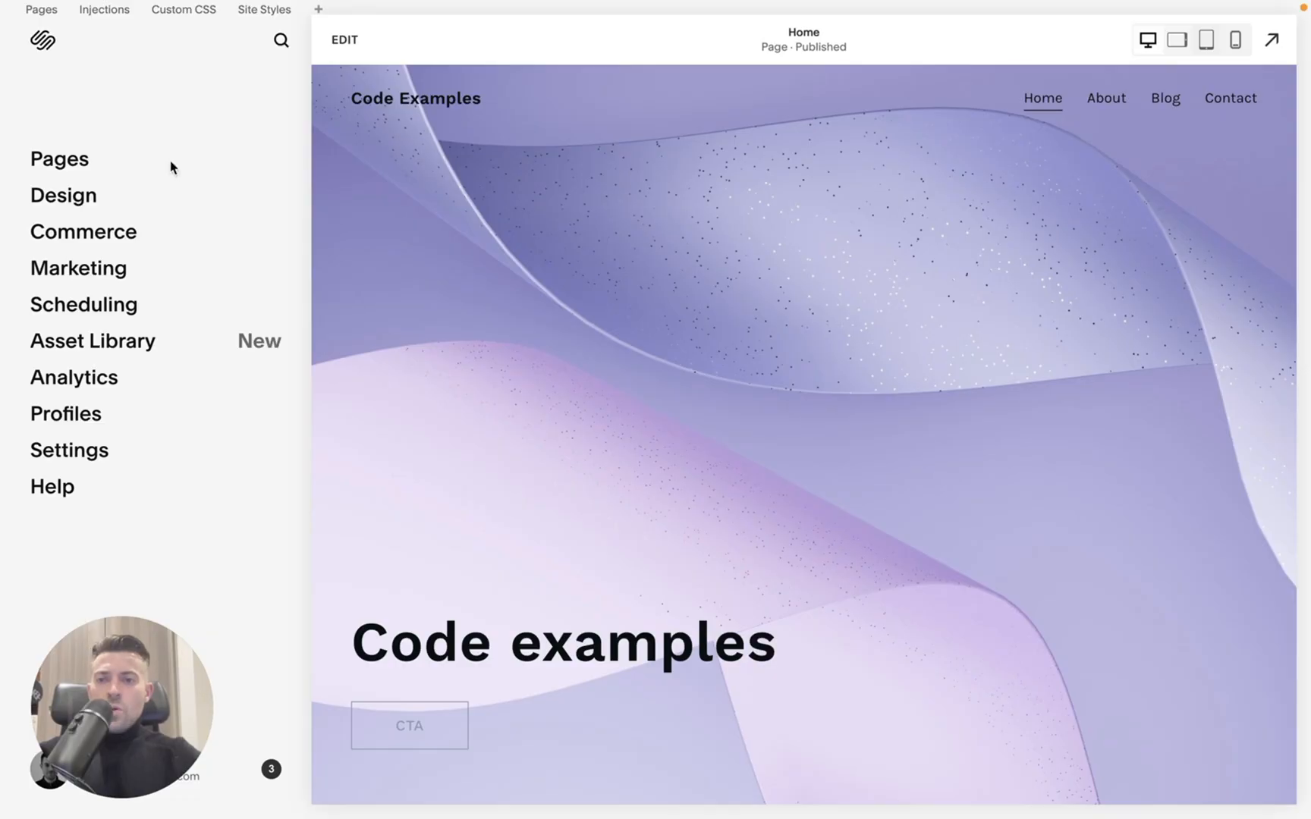
mouse_move(84, 163)
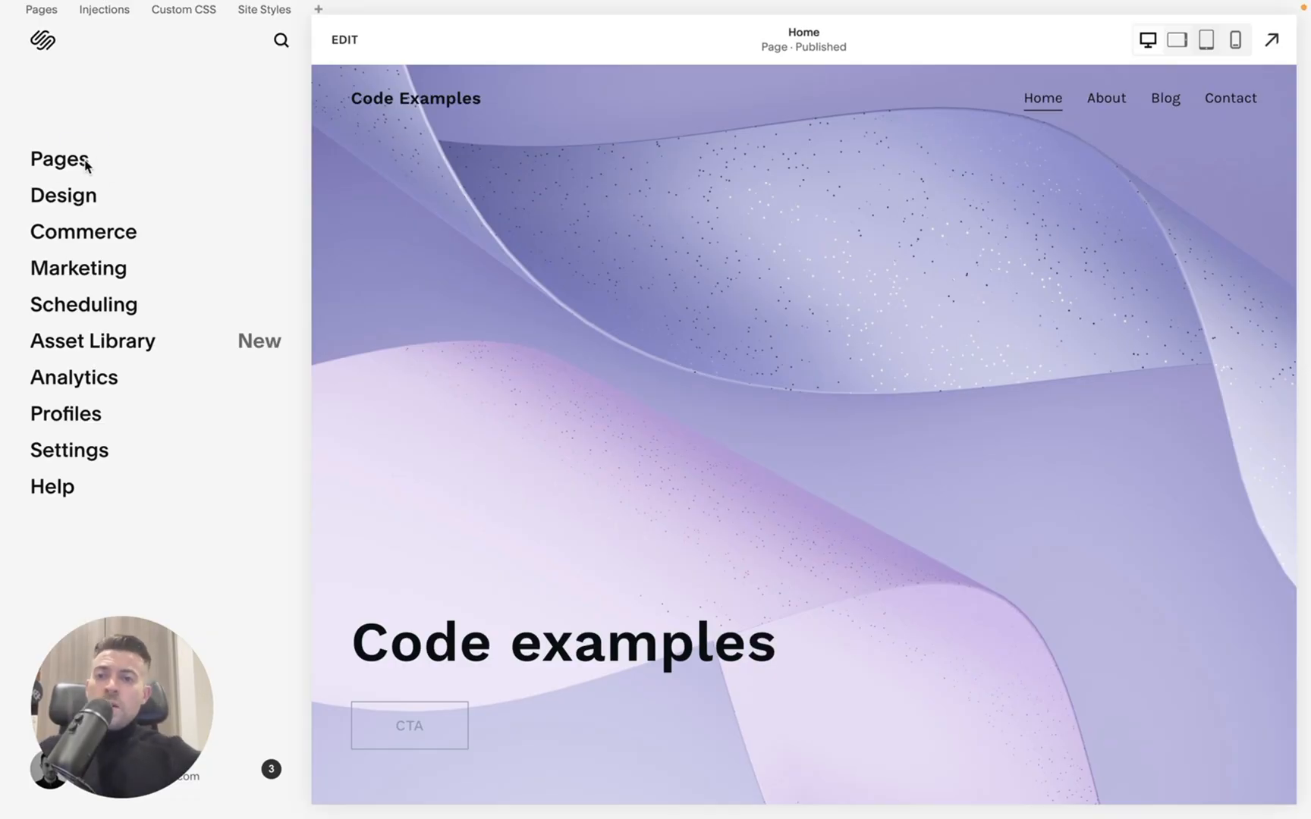
Step: Add a Store page with the Store 2 layout to Main Navigation, named Store
click(59, 159)
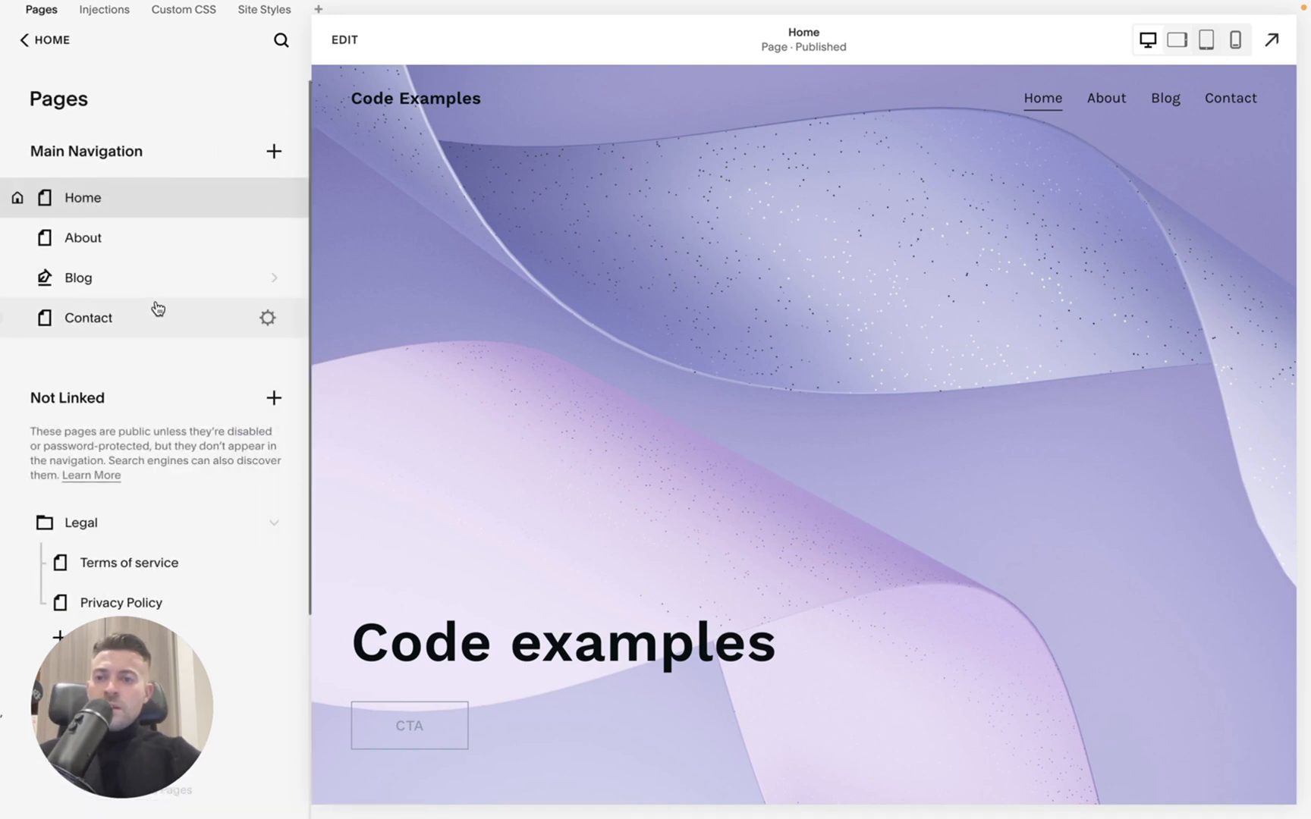
click(273, 151)
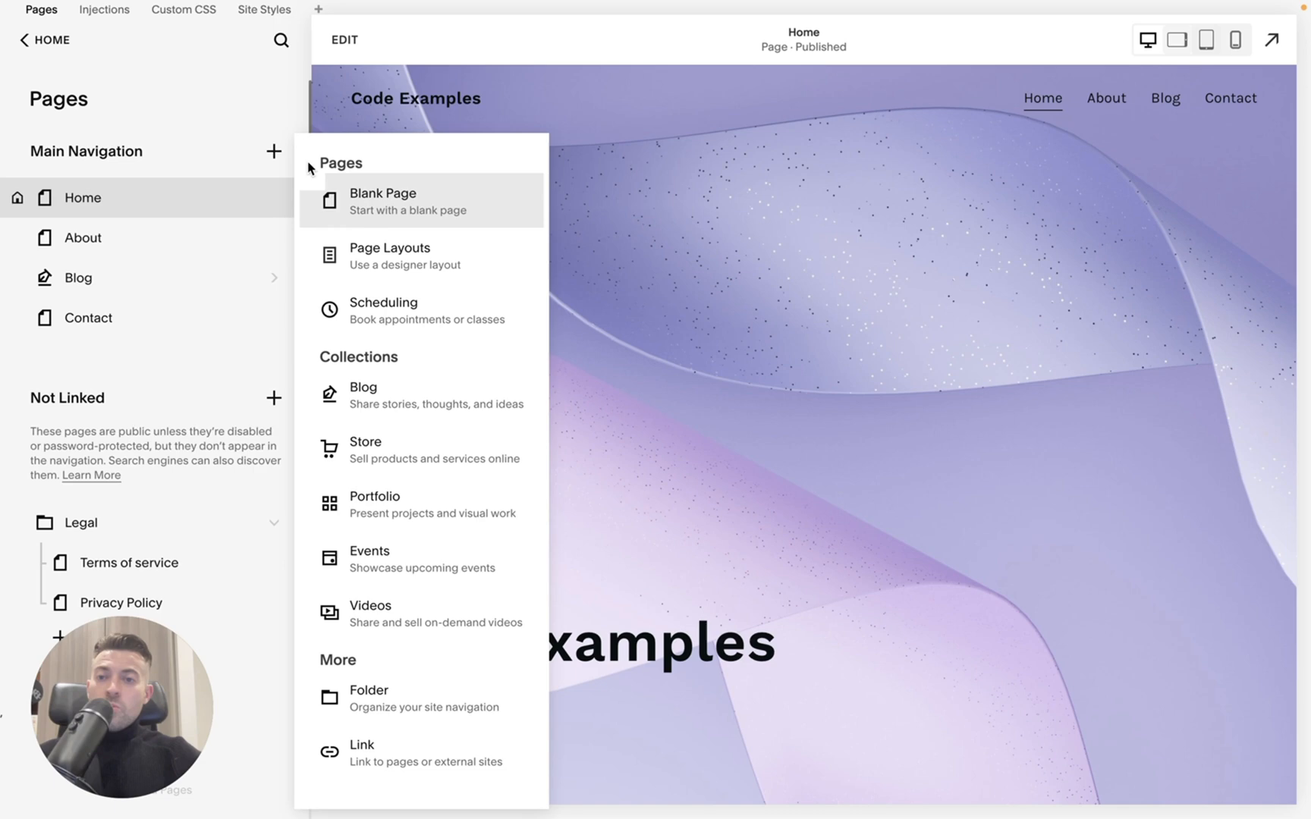
mouse_move(417, 501)
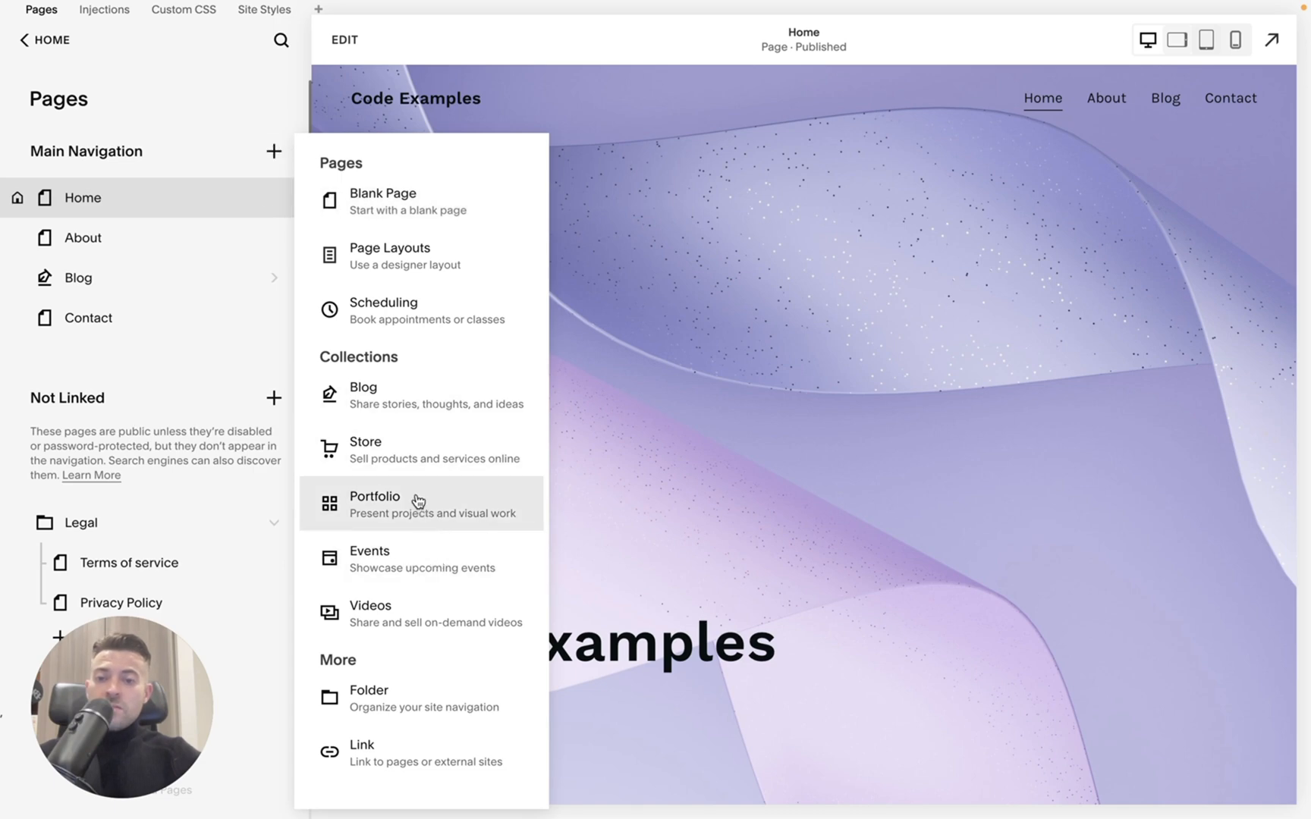
click(364, 442)
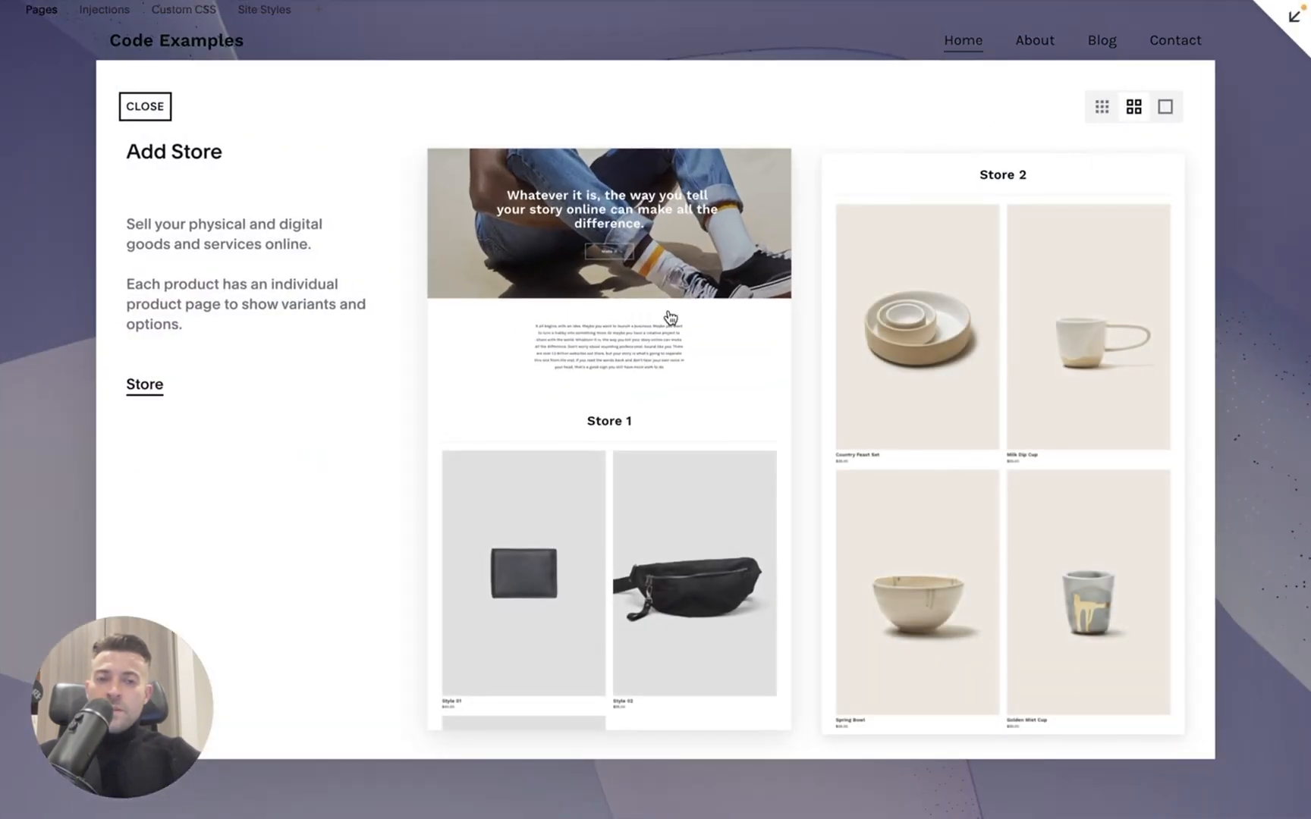
click(144, 106)
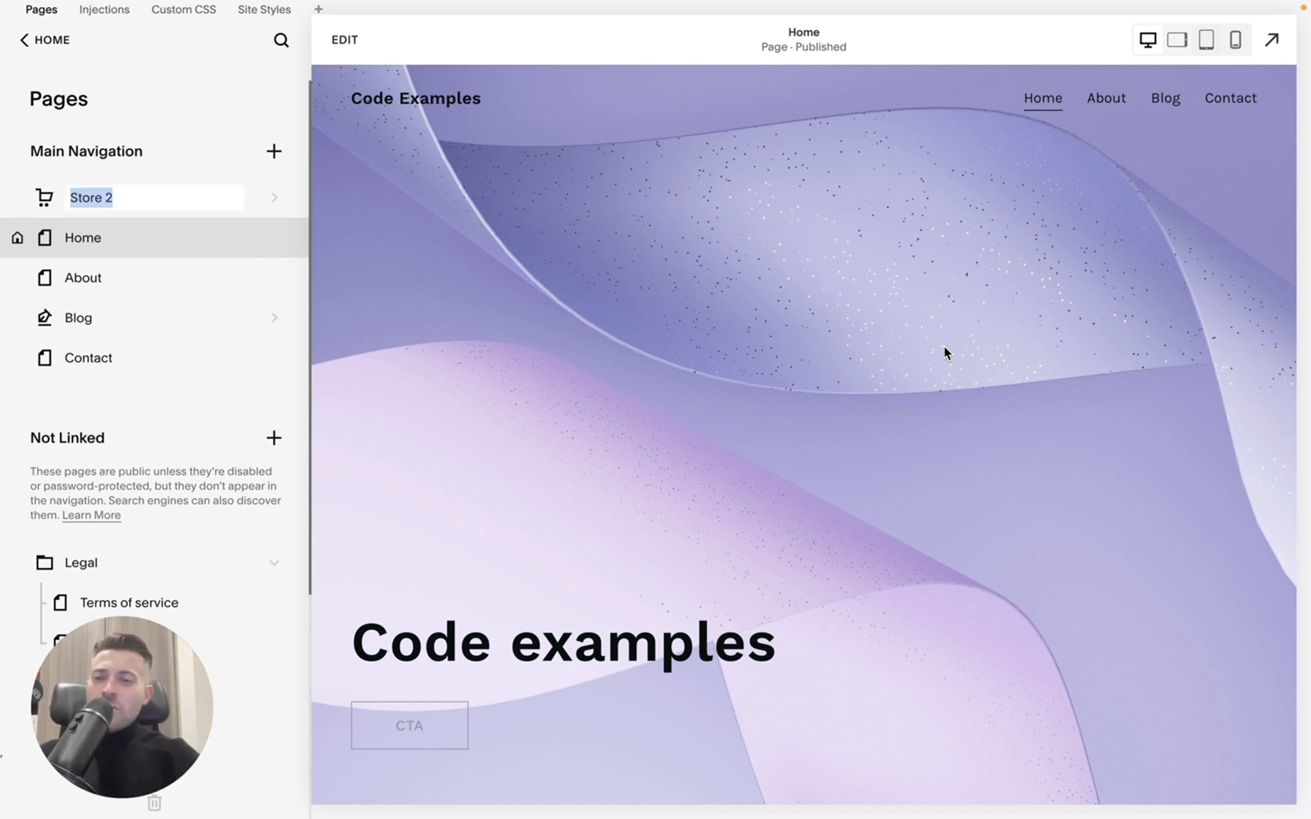
text(ST)
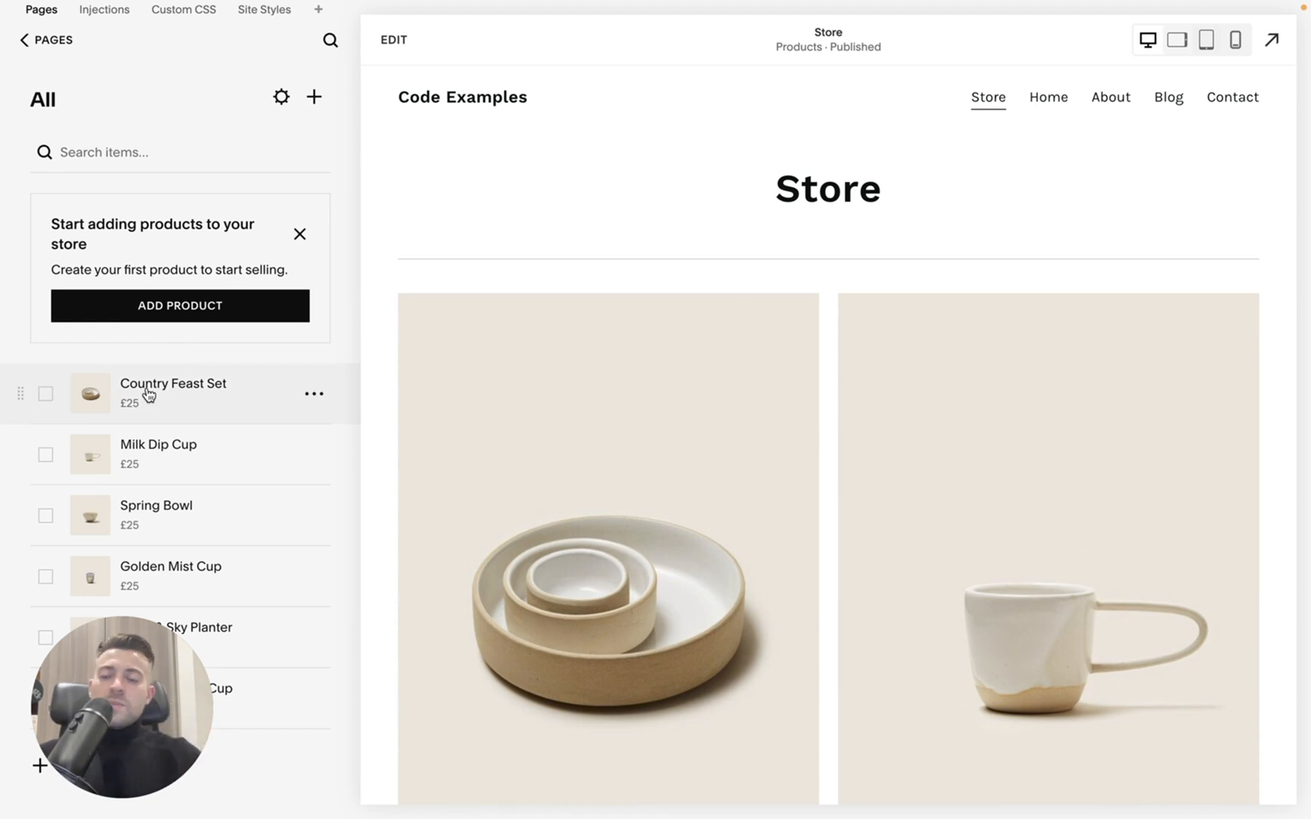
Step: Start a new product named 'My product'
click(179, 305)
text(M)
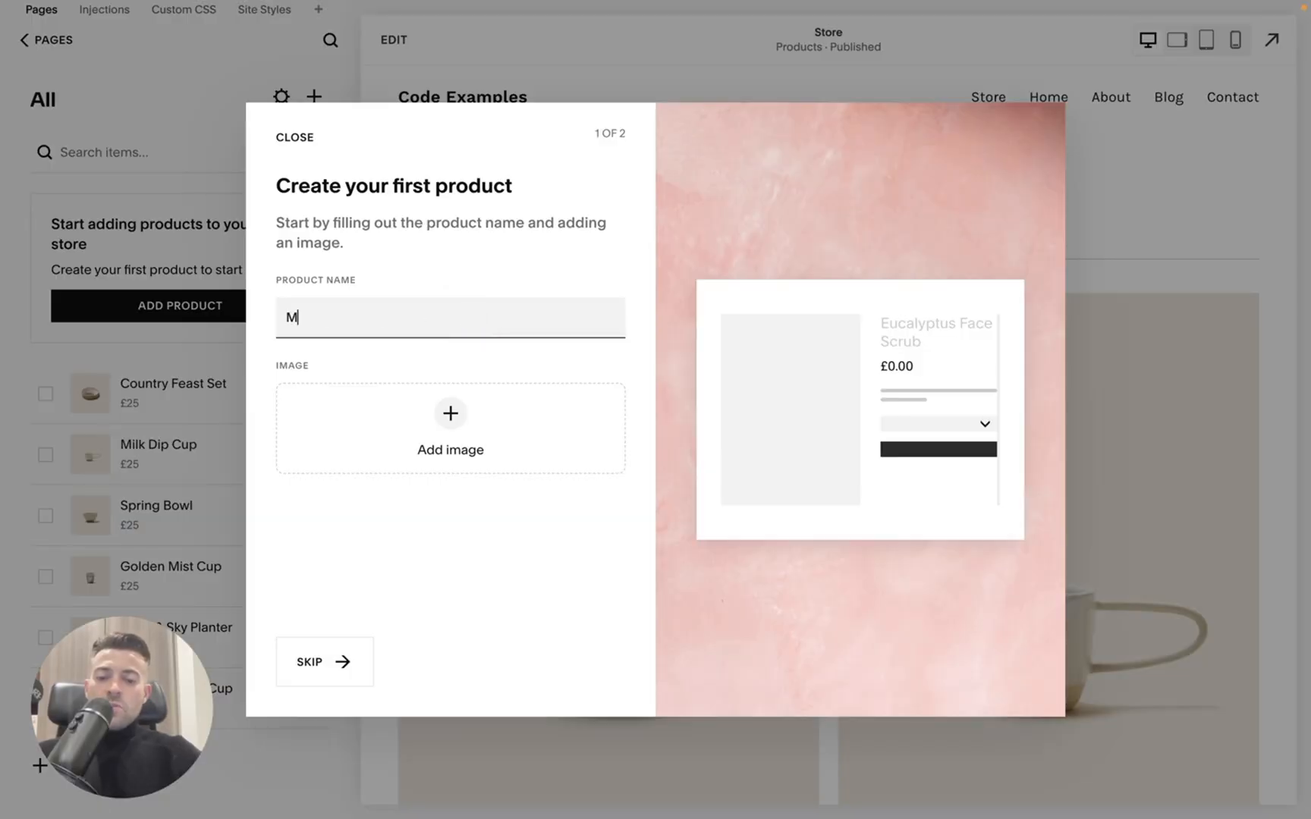
text(y prod)
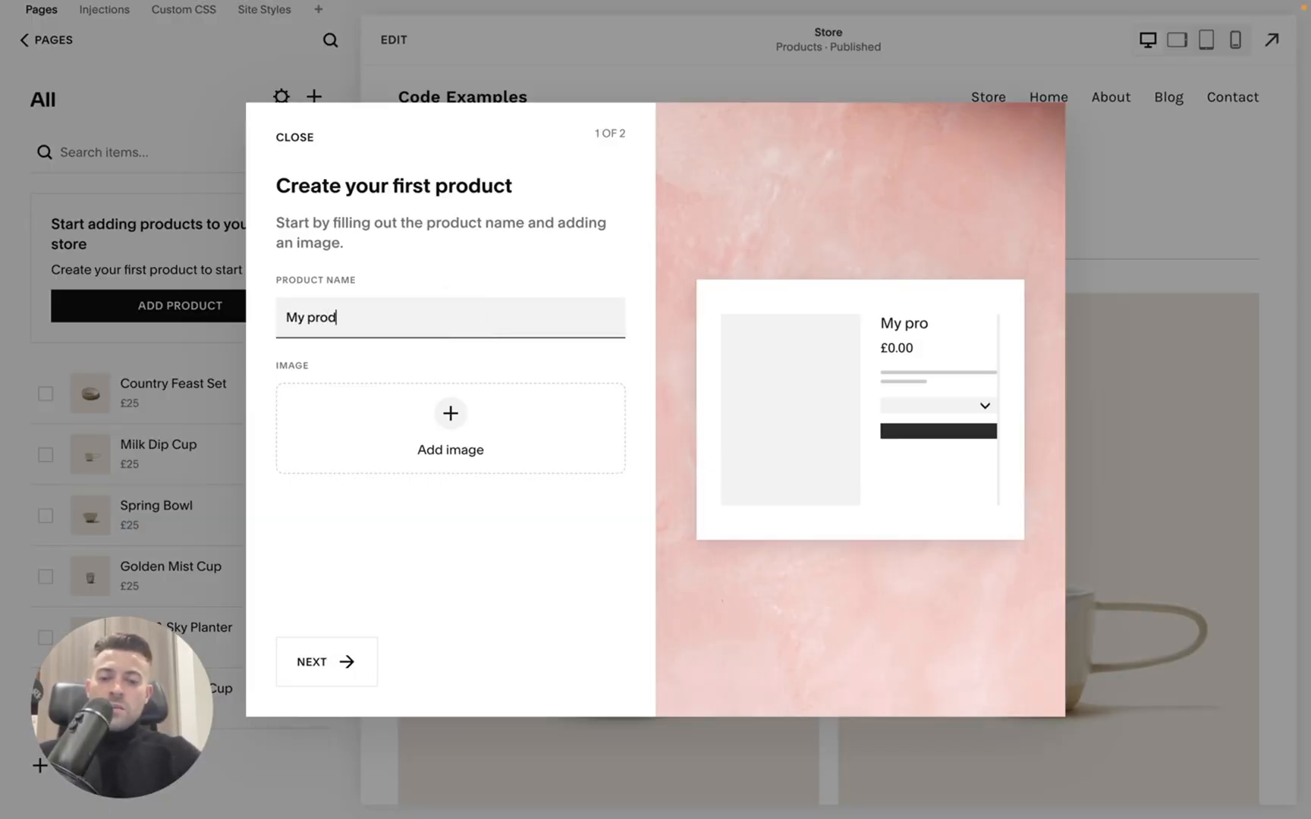
text(uct)
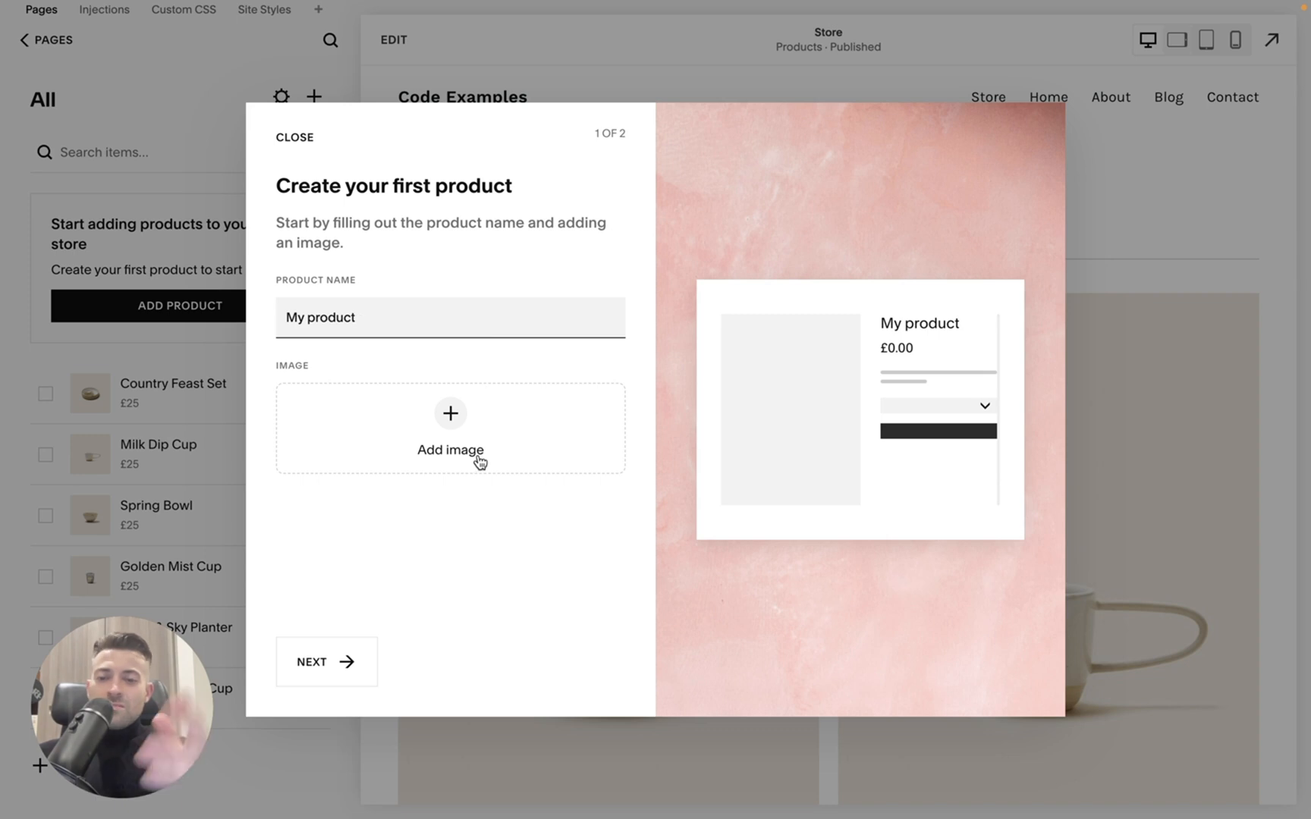
Step: Price the product at £99.00 with limited stock of 15, and open its full details
click(326, 661)
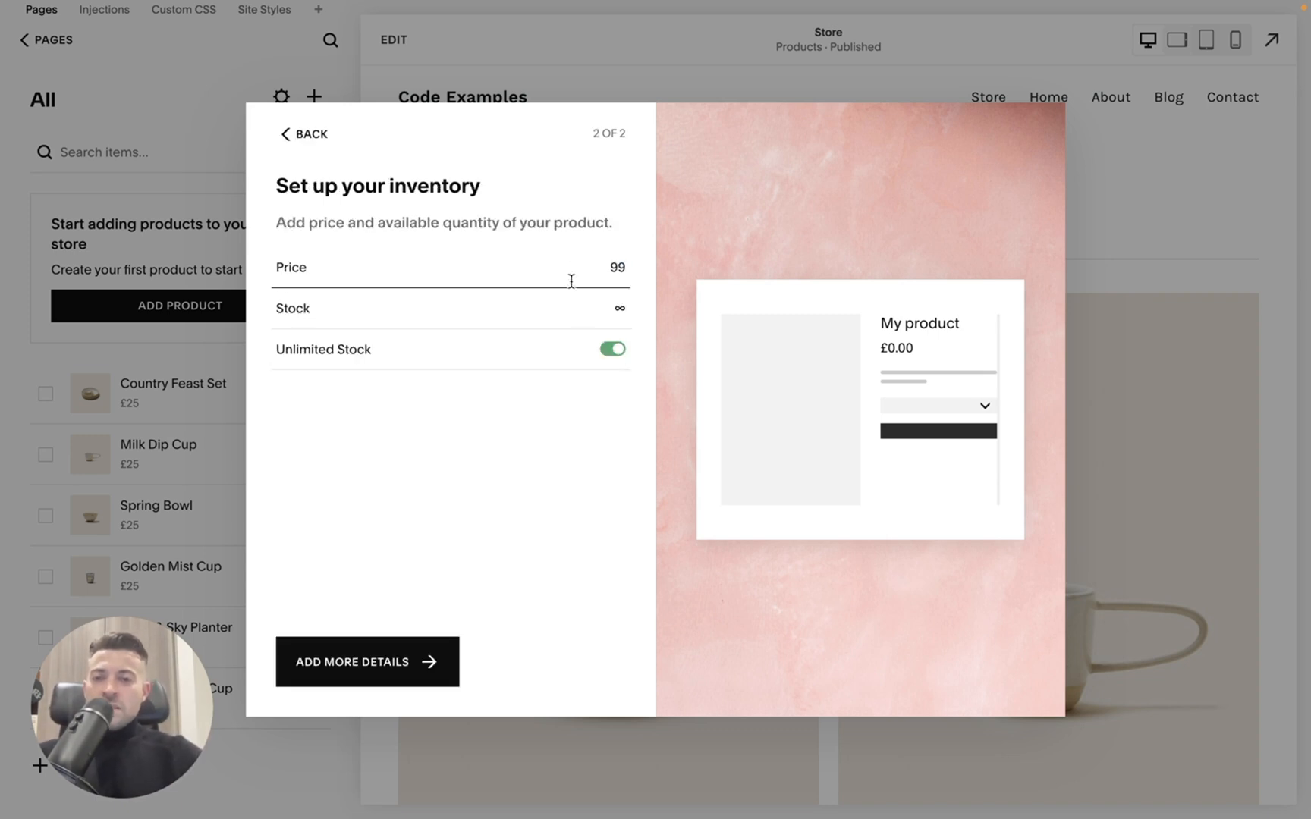
click(620, 308)
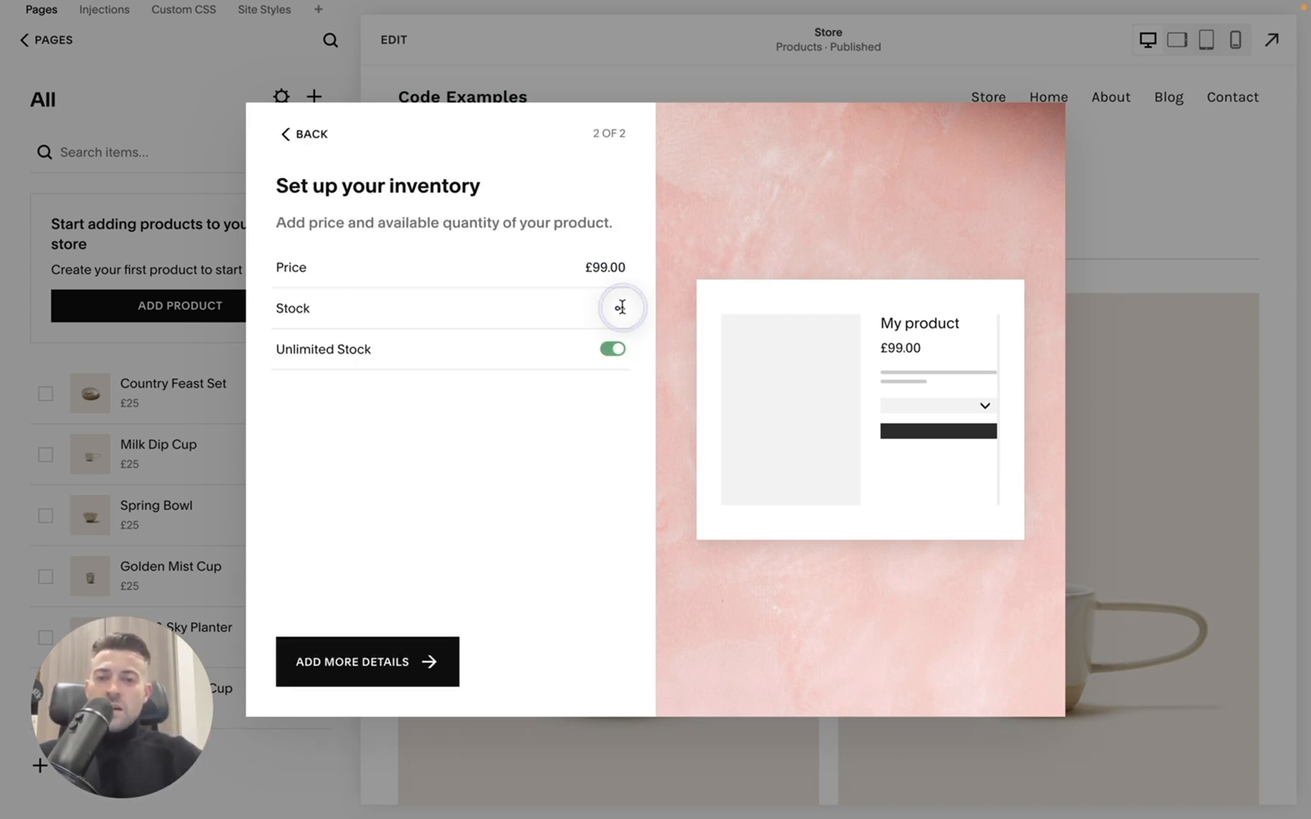
click(612, 349)
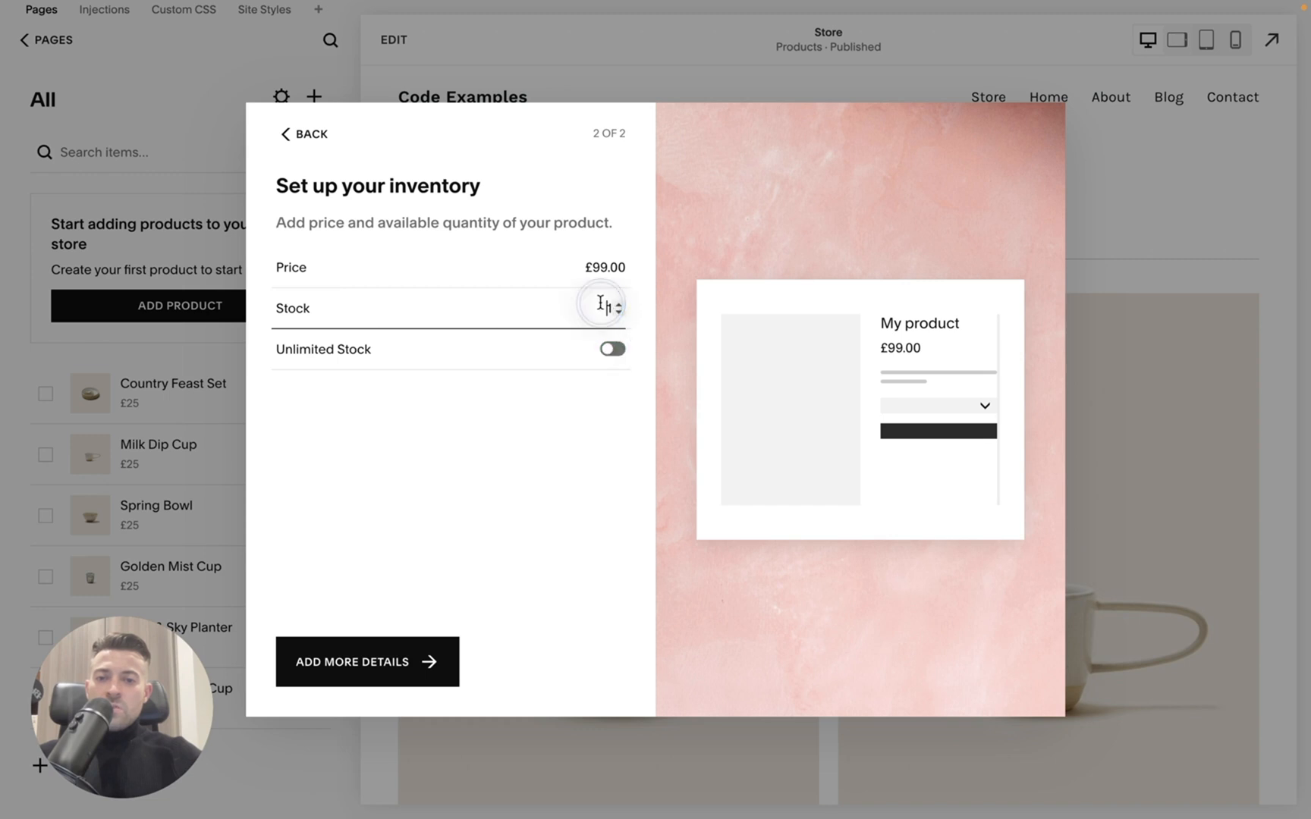
text(15)
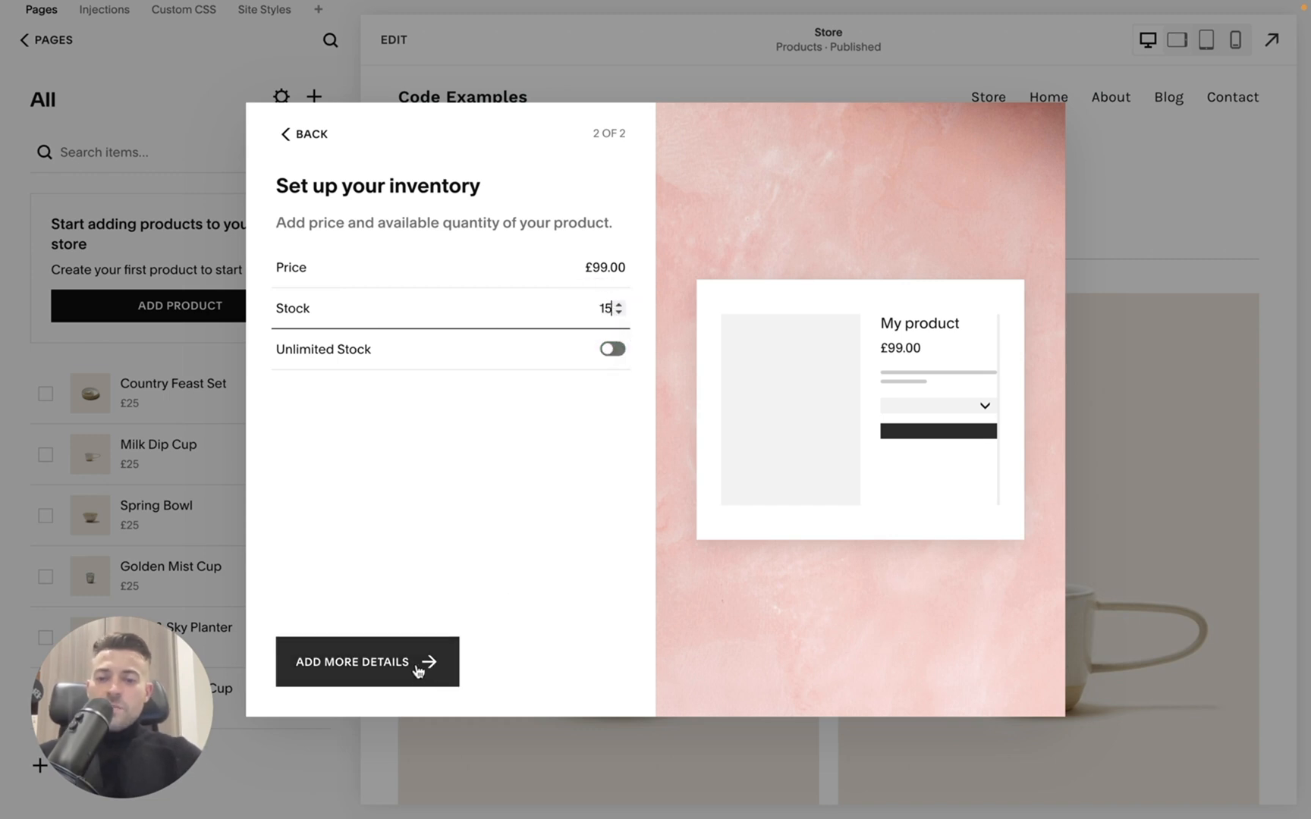
click(367, 661)
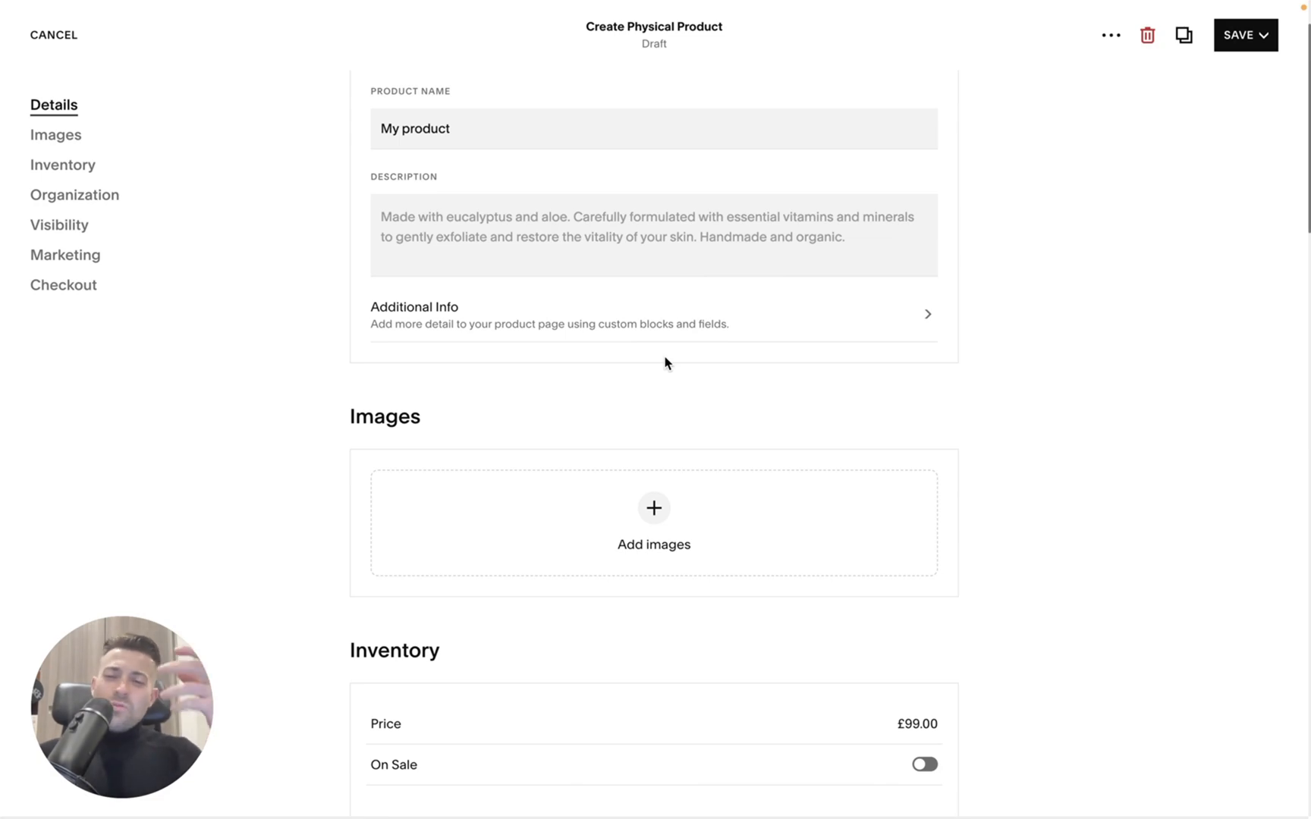
Step: Insert a Spacer block below the video in the product's Additional Info
click(654, 315)
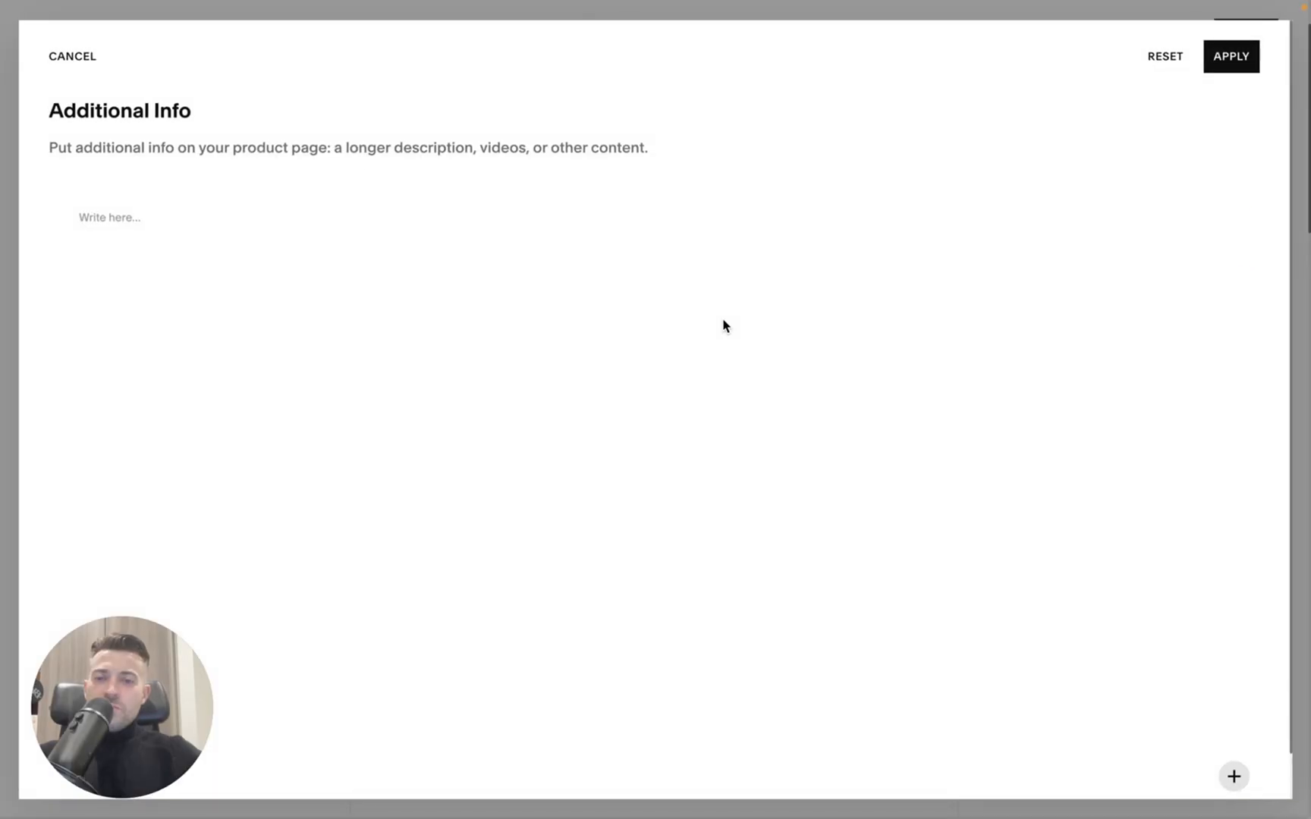
click(109, 217)
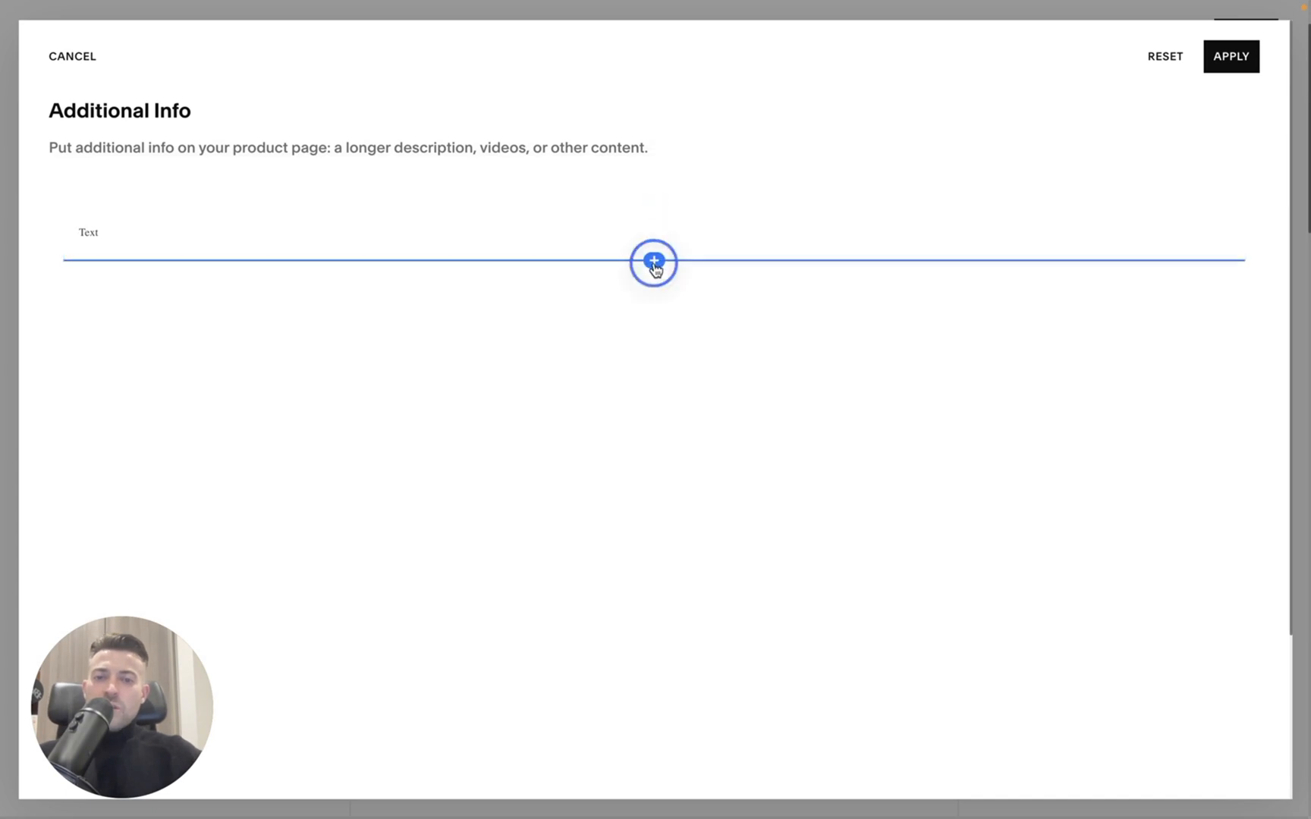
click(653, 261)
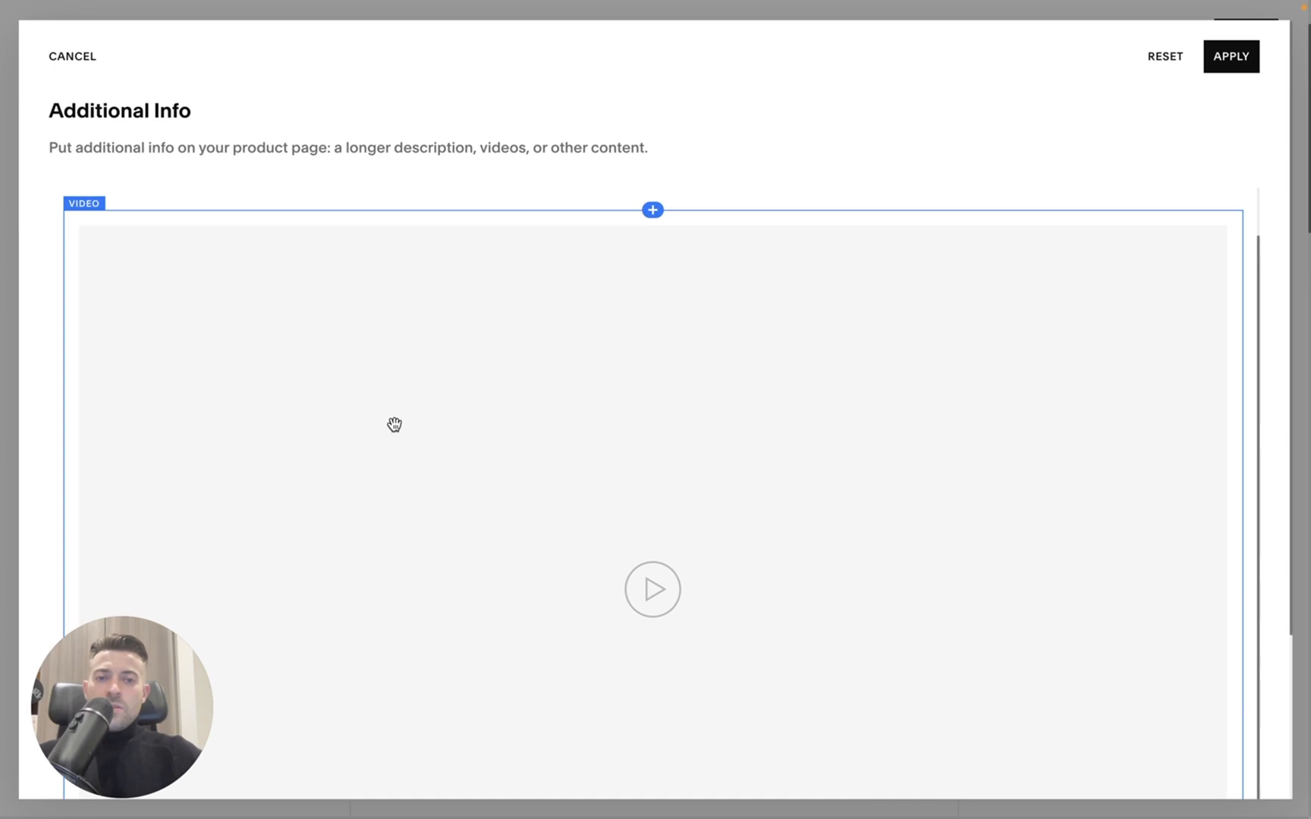
scroll(down, 3)
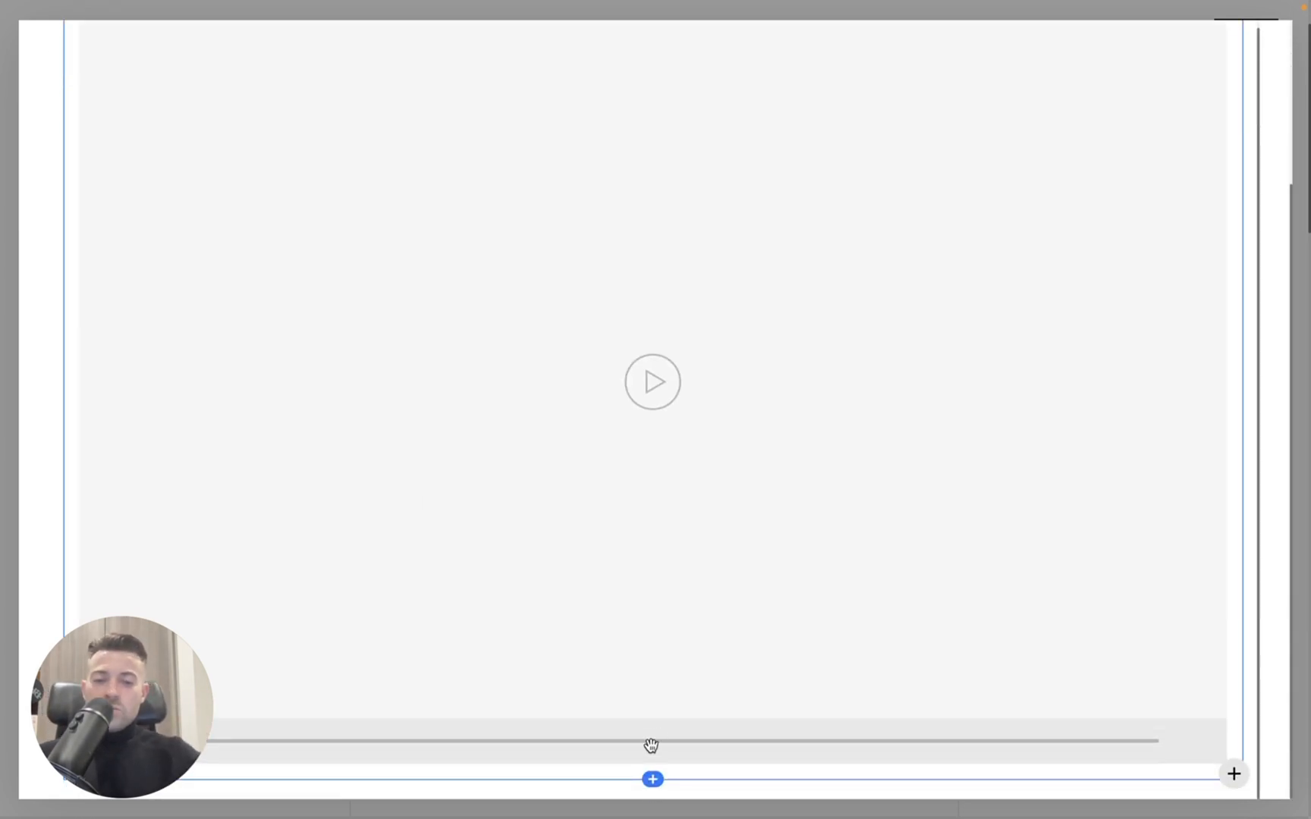
click(653, 779)
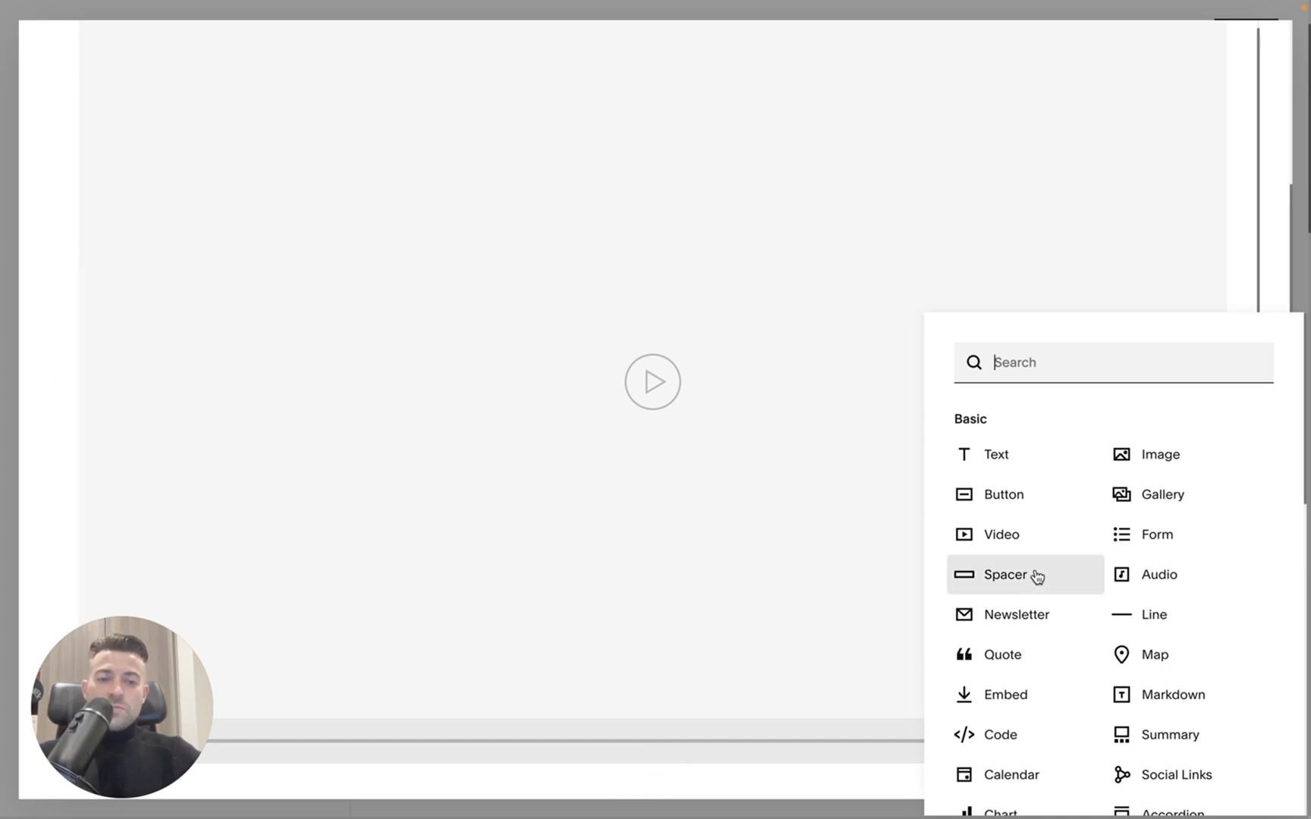
click(1006, 574)
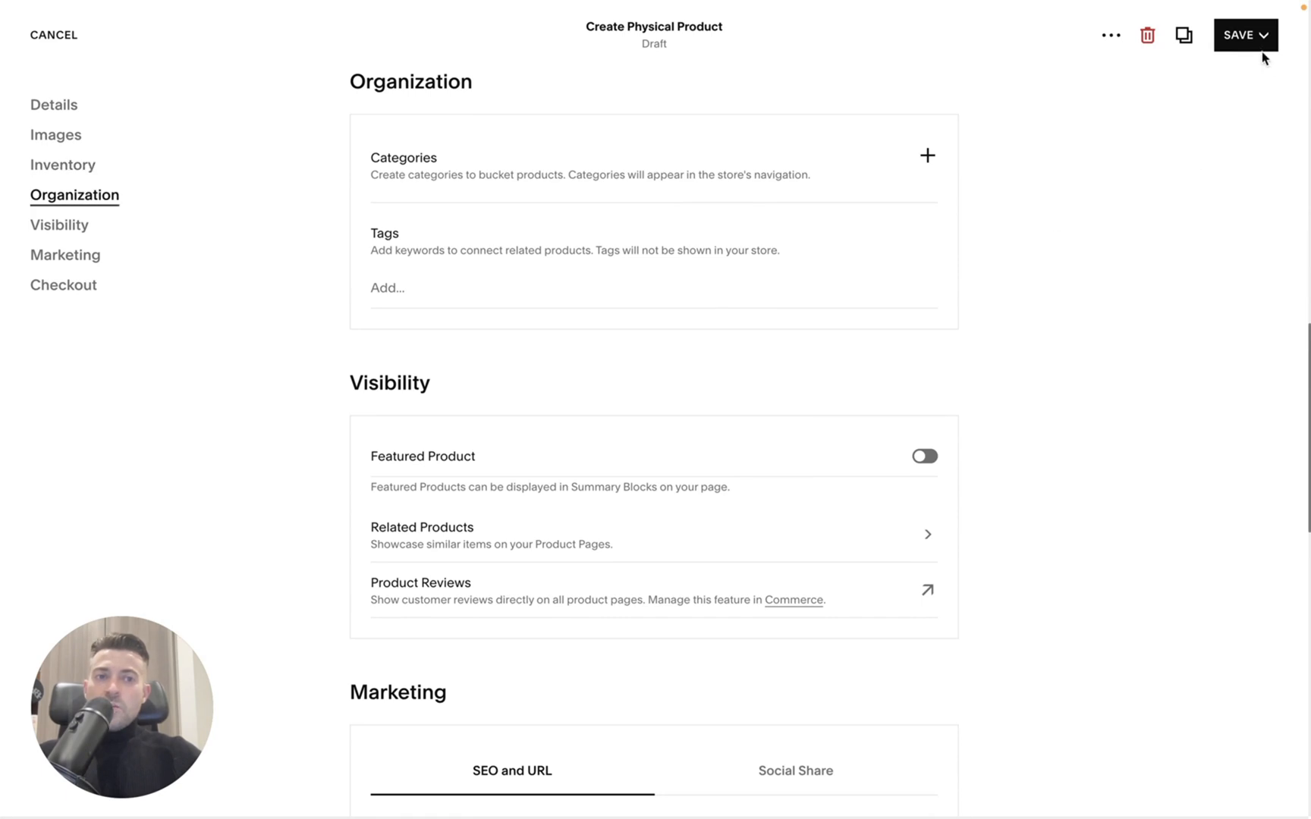
Step: Save My product and open its options menu in the Store product list
click(1245, 35)
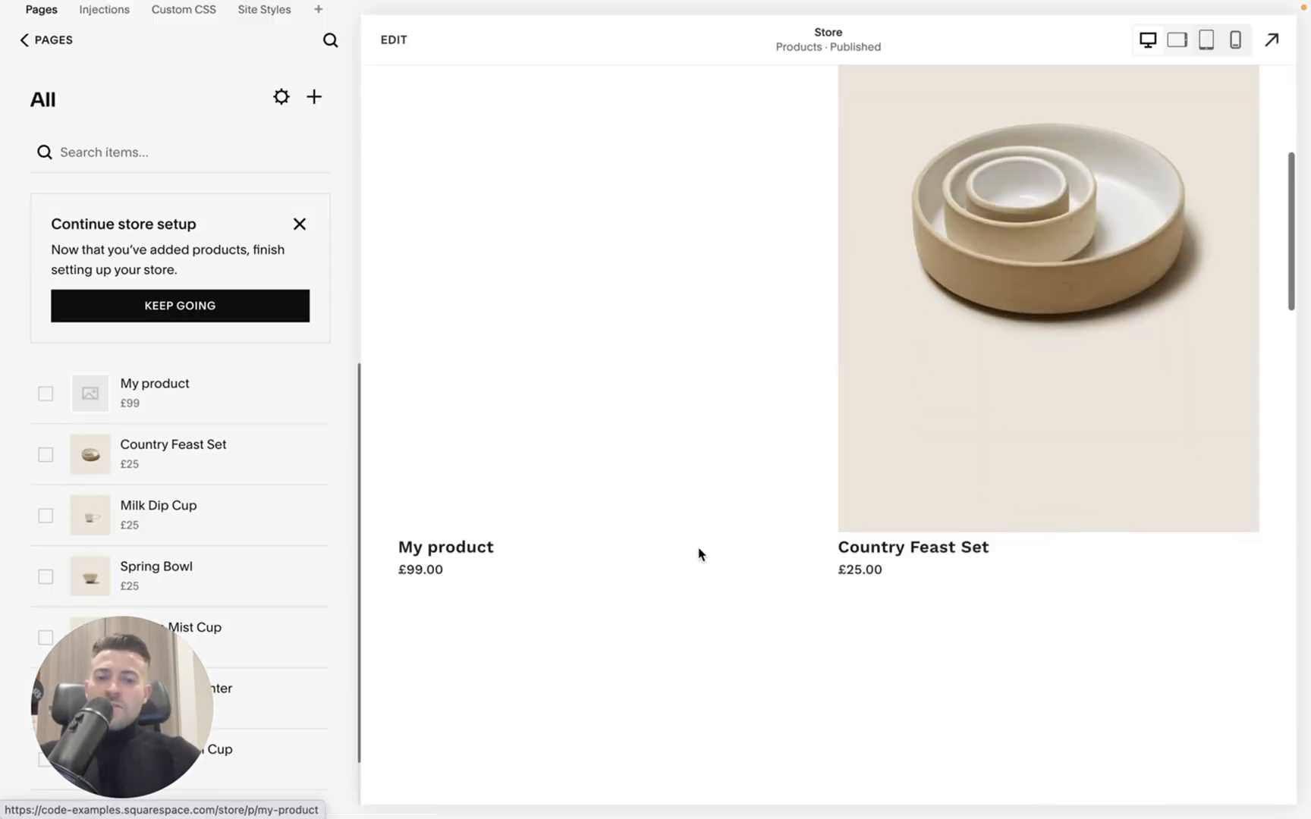
scroll(down, 3)
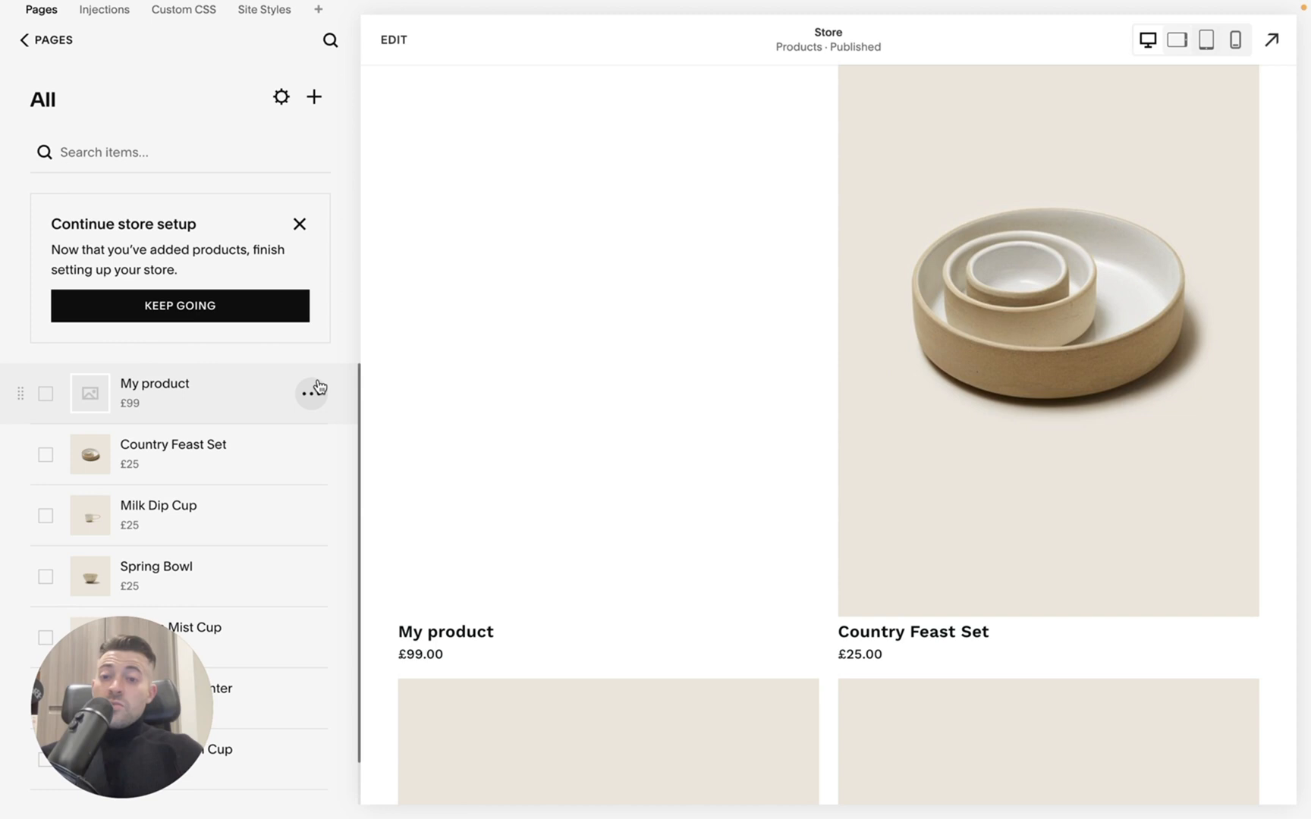
click(311, 393)
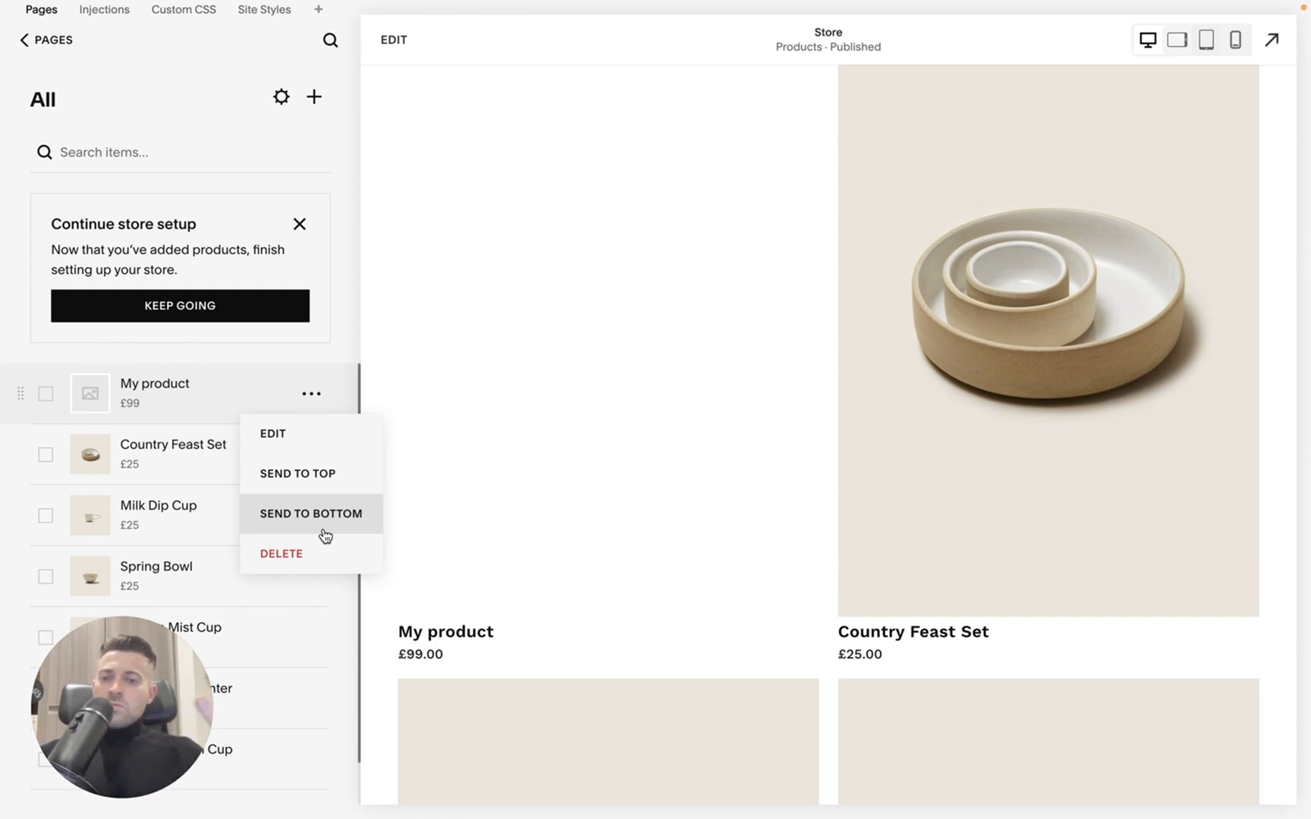
mouse_move(358, 443)
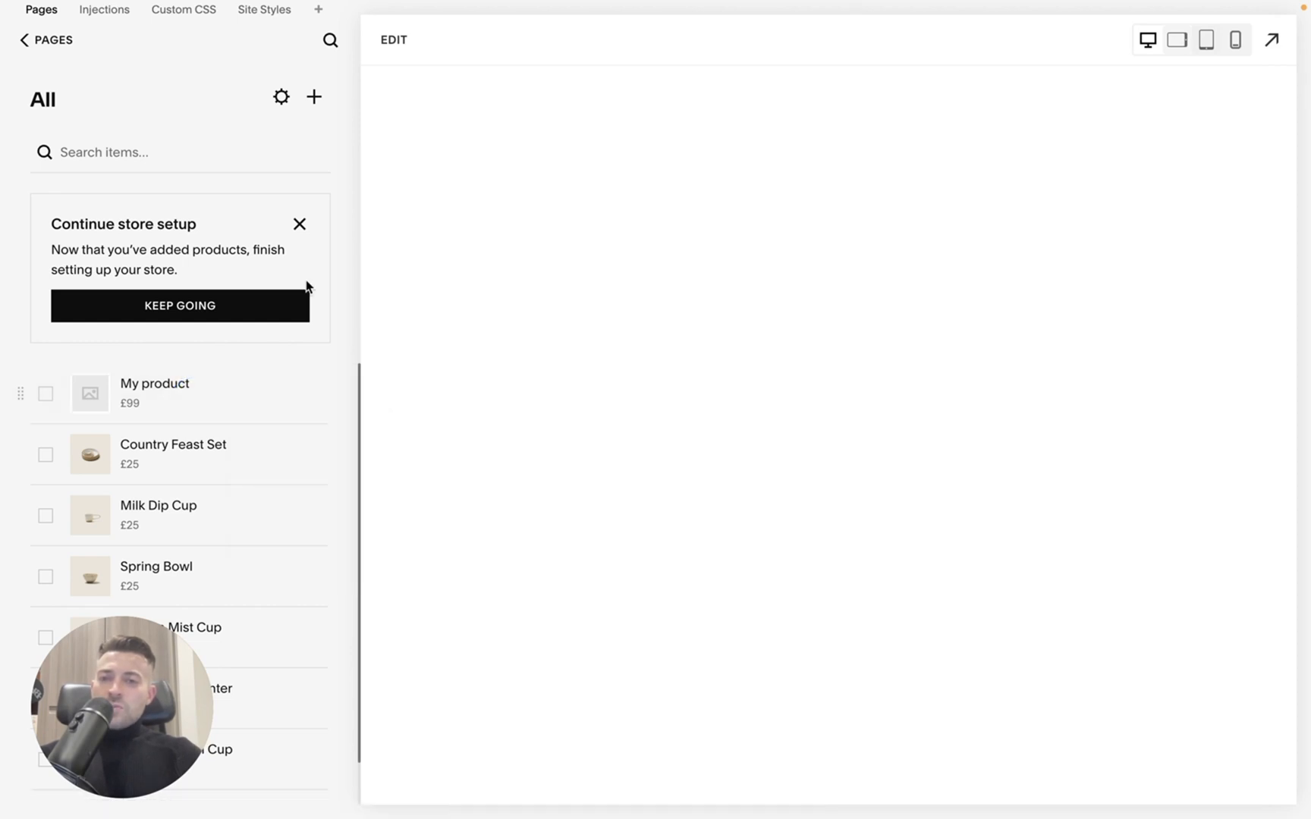
Step: Open My product, duplicate it, and save the resulting My product (Copy)
click(155, 390)
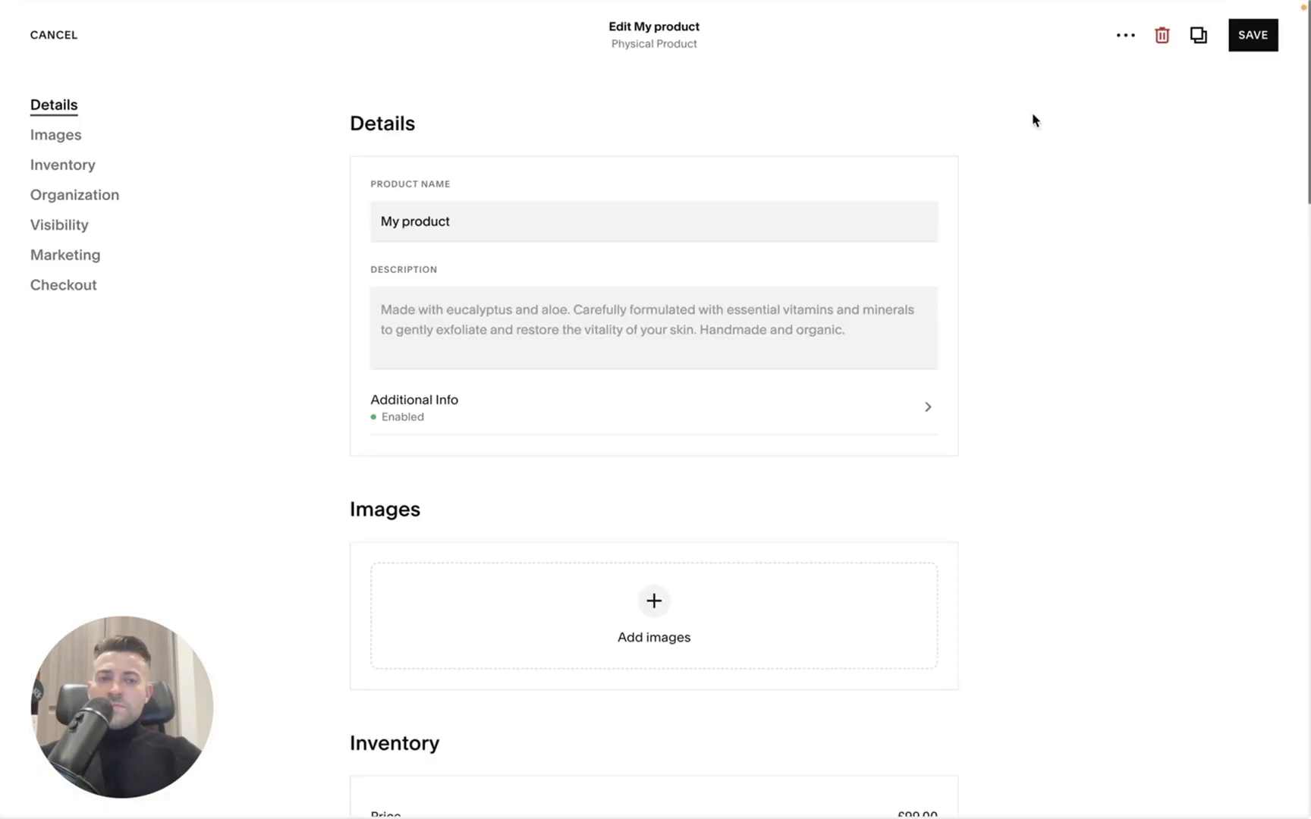
mouse_move(1197, 35)
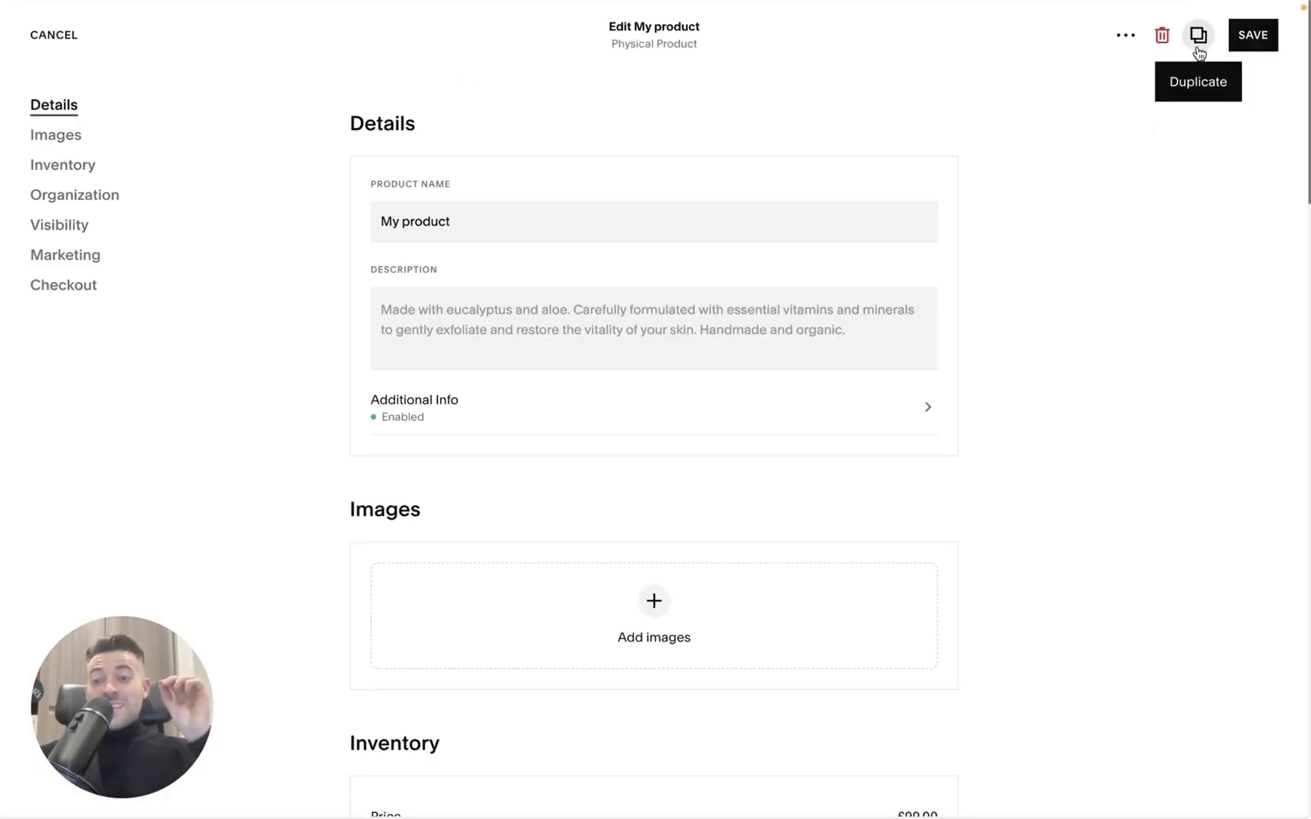
click(1197, 35)
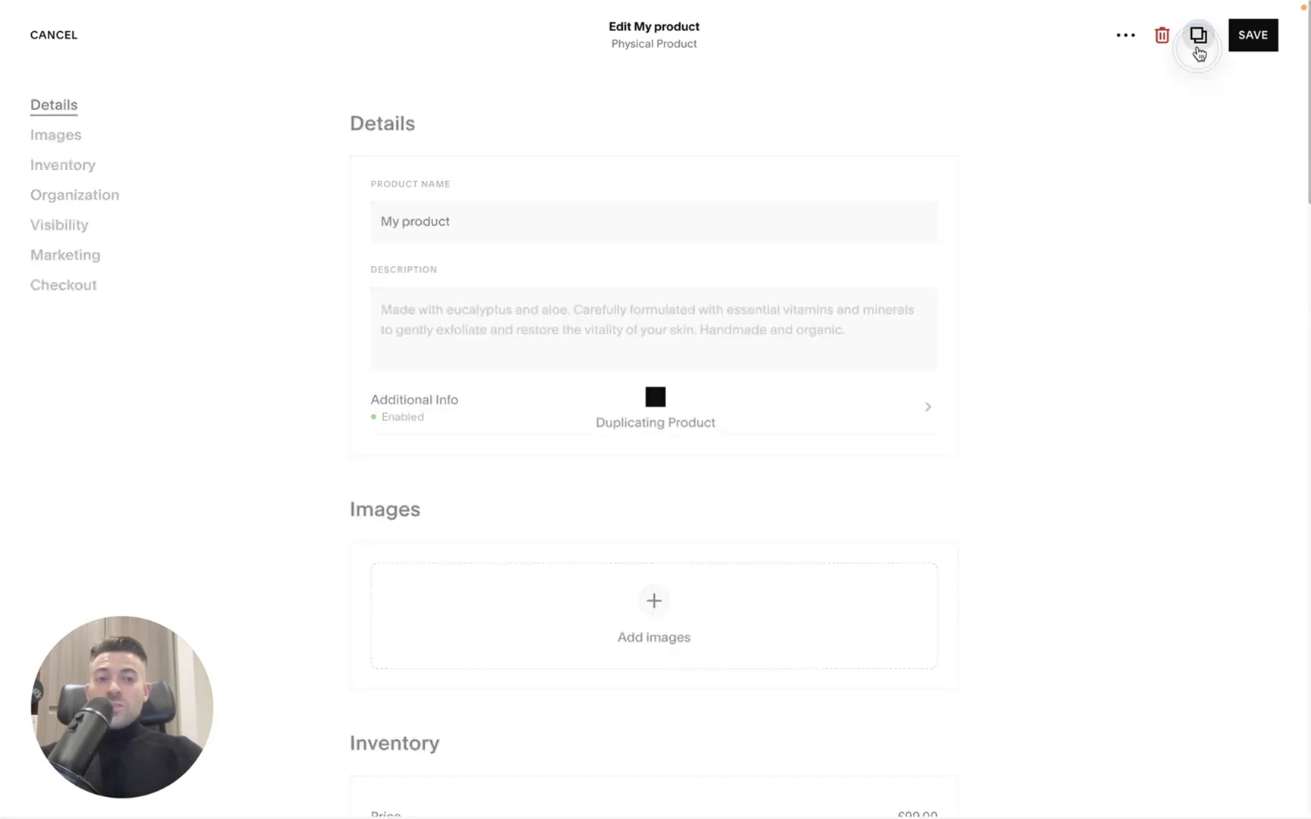
click(1197, 35)
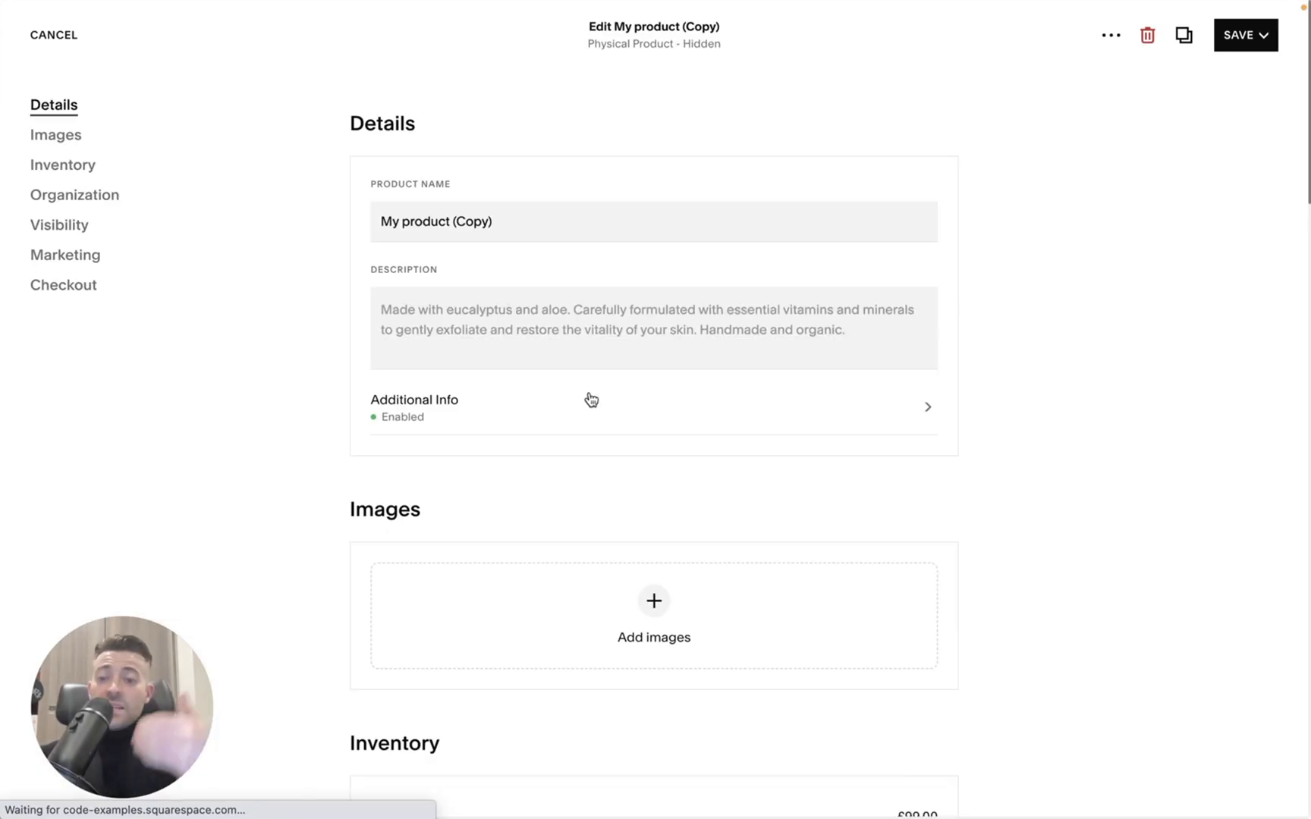
scroll(down, 3)
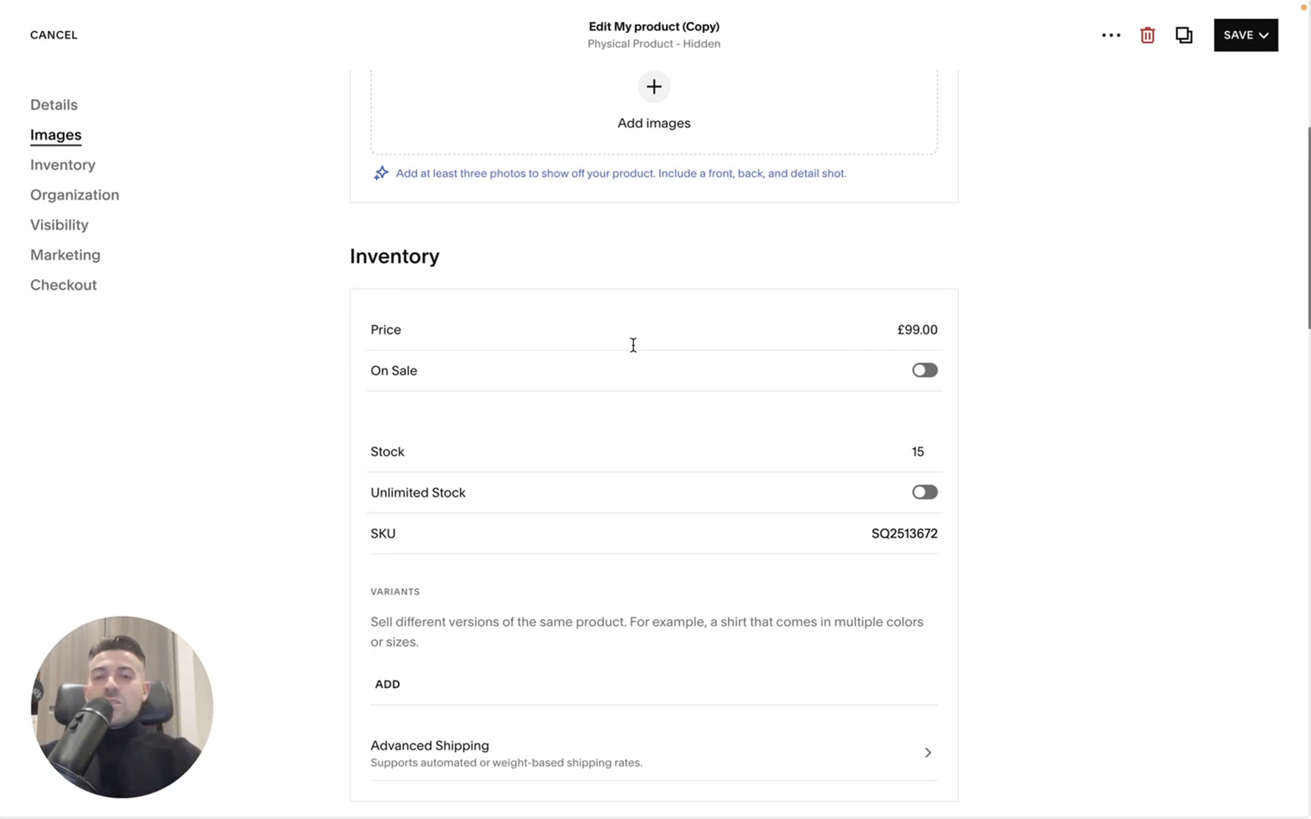
click(1245, 35)
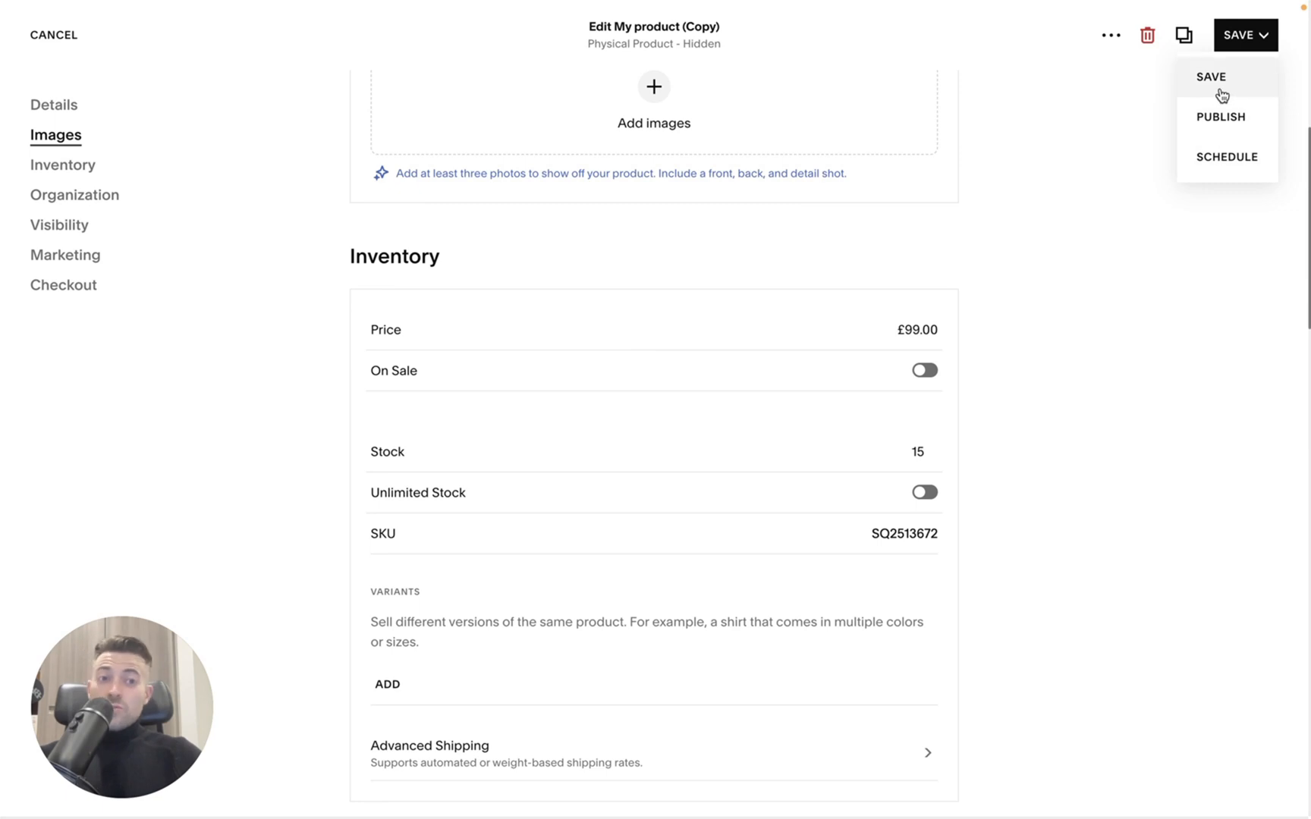
click(1209, 76)
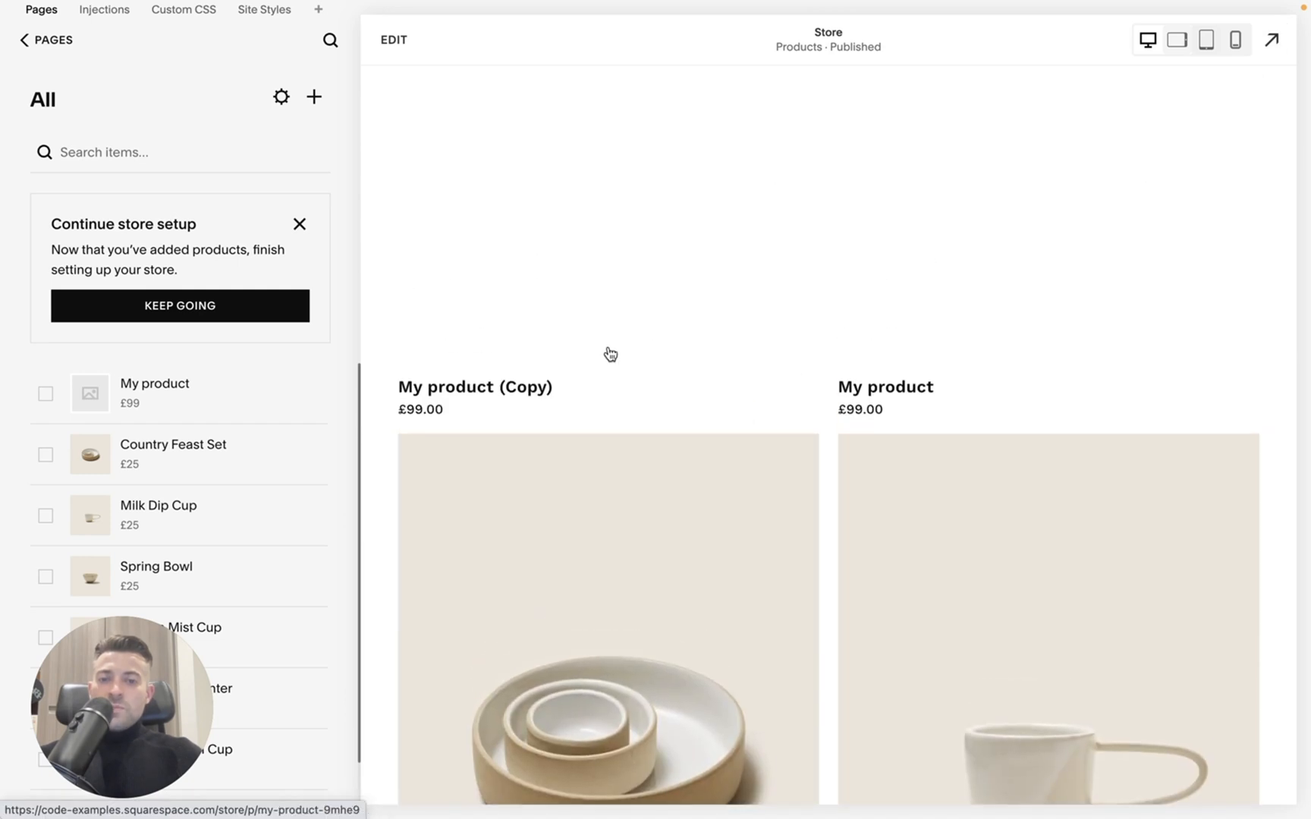
mouse_move(513, 414)
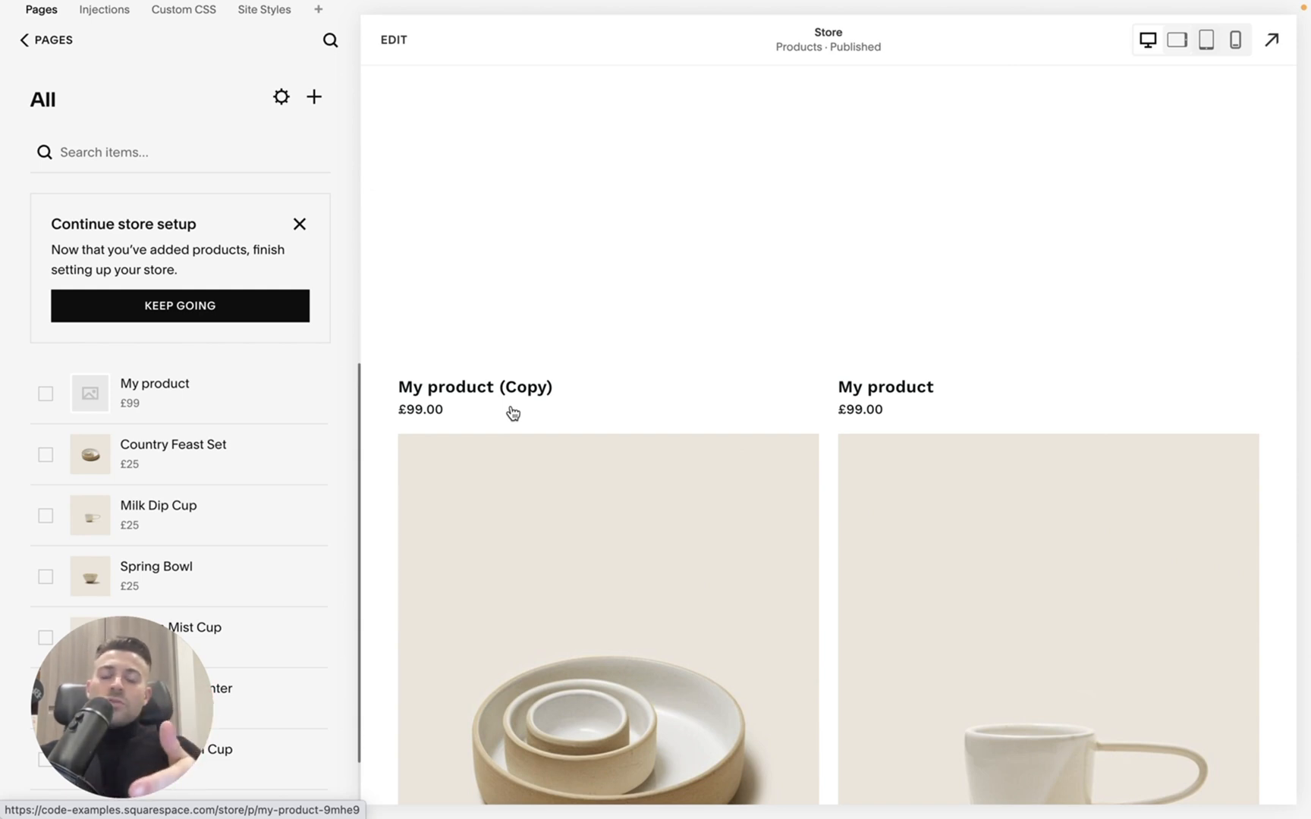
mouse_move(674, 379)
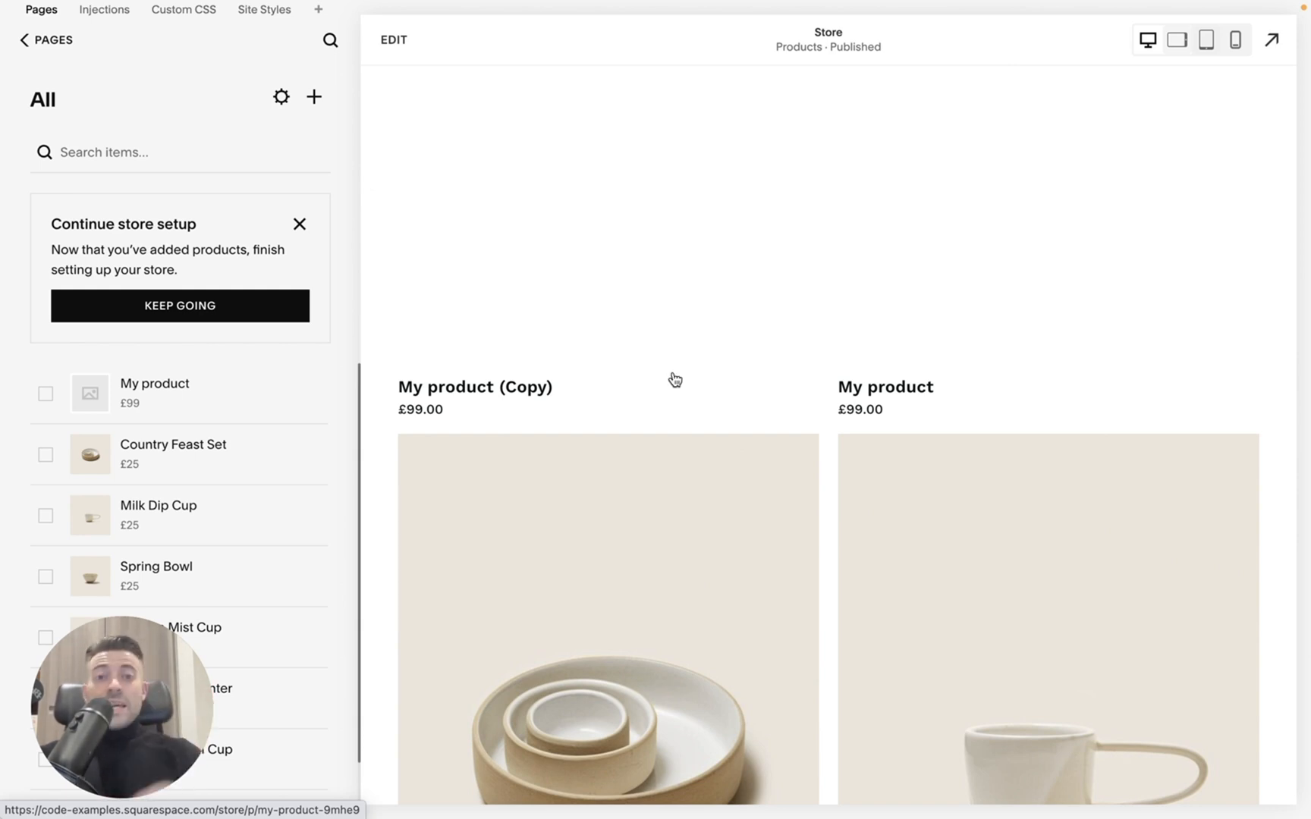